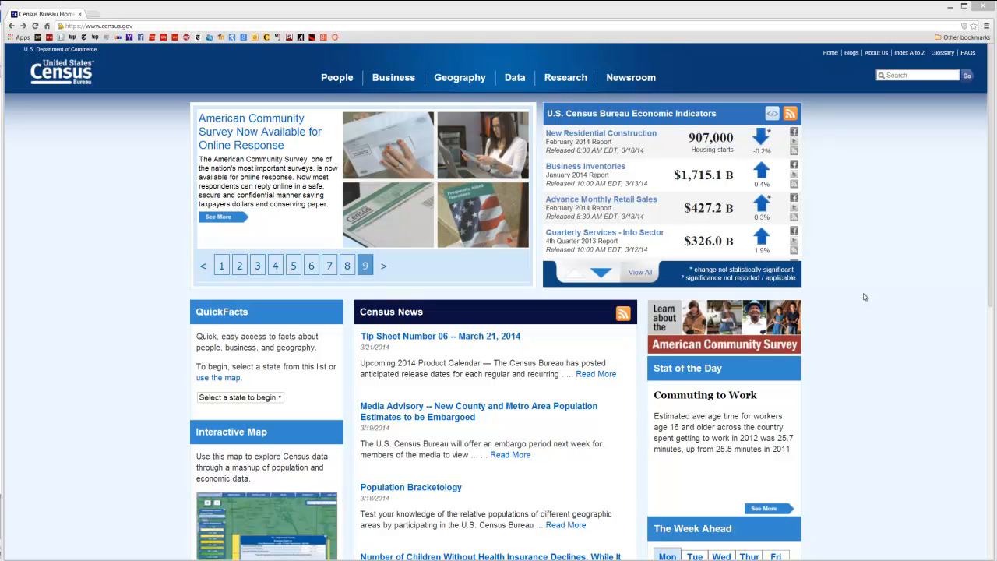
# Reach American FactFinder's full Advanced Search page from the census.gov Data menu
pyautogui.click(514, 78)
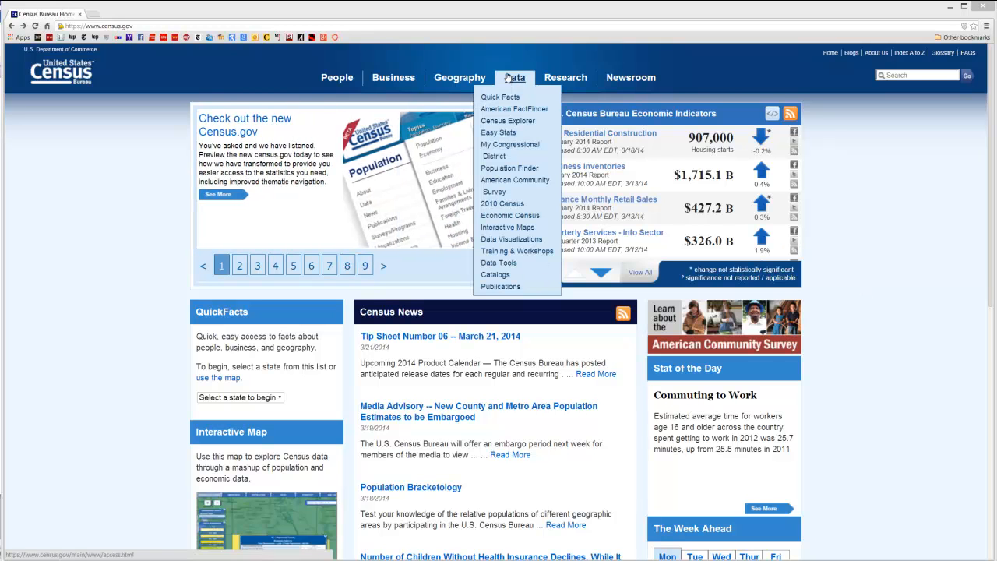
pyautogui.moveTo(514, 109)
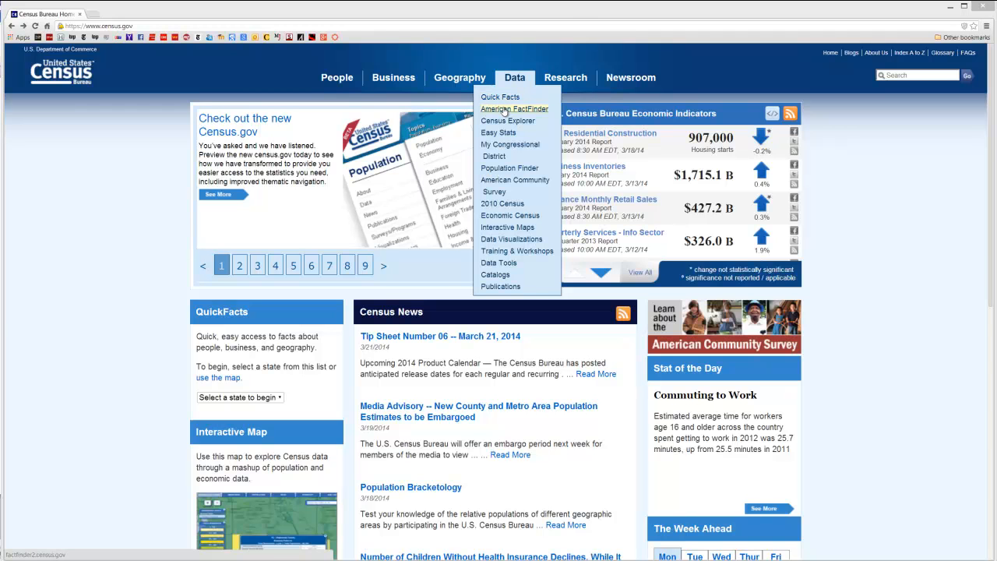
pyautogui.click(514, 109)
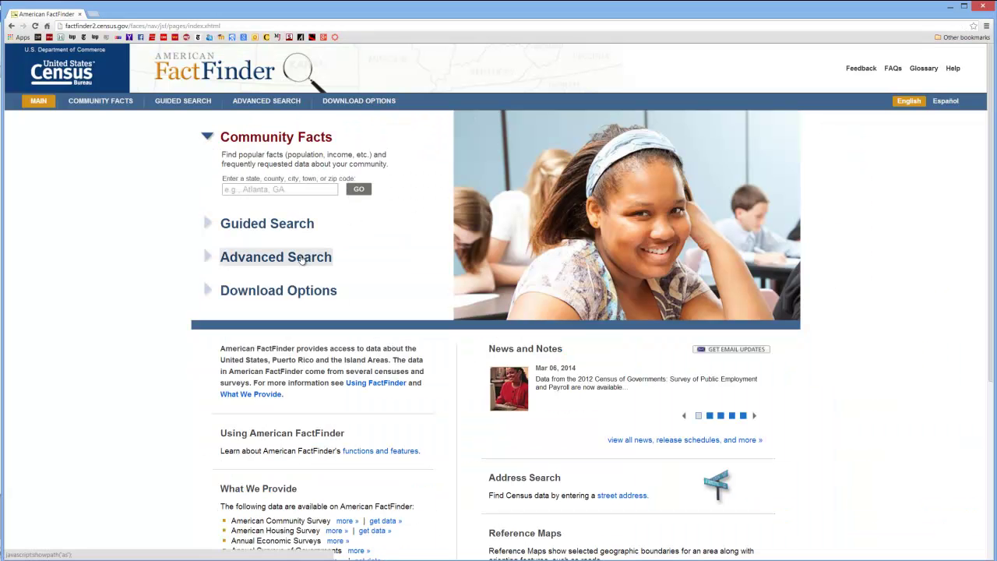
pyautogui.click(276, 255)
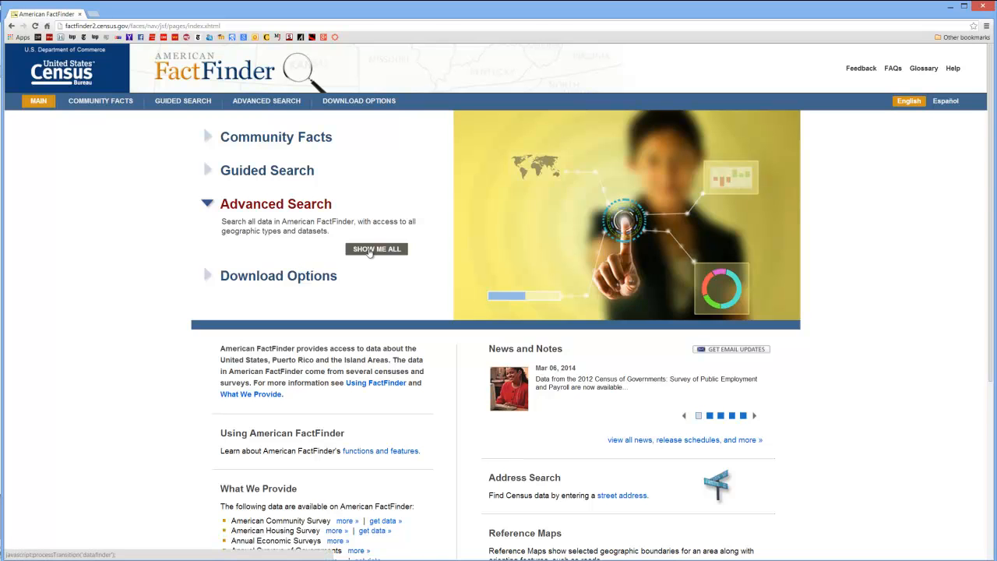
pyautogui.click(377, 249)
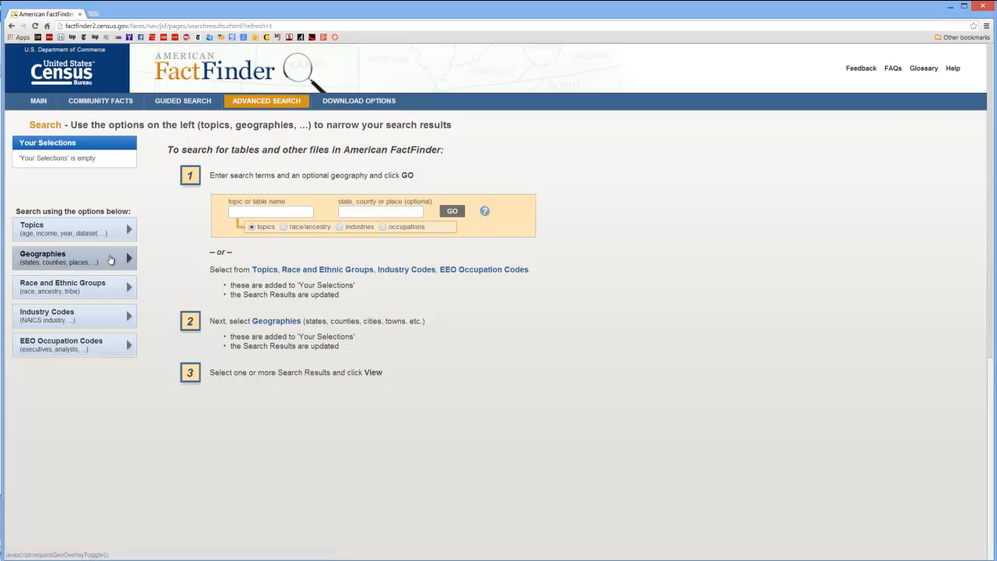
# Add All Census Tracts (type 140) within Colorado to Your Selections
pyautogui.click(75, 257)
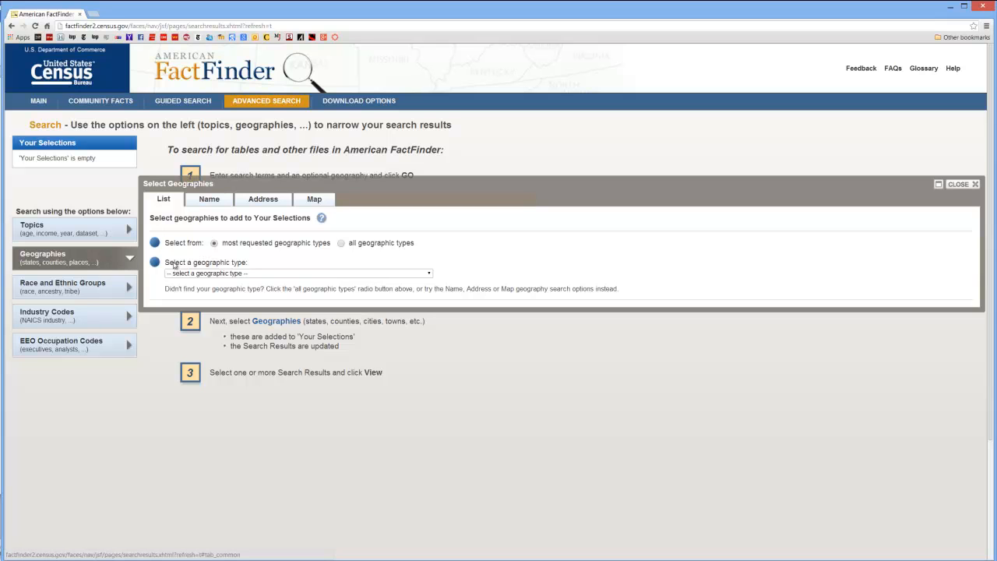
pyautogui.click(296, 273)
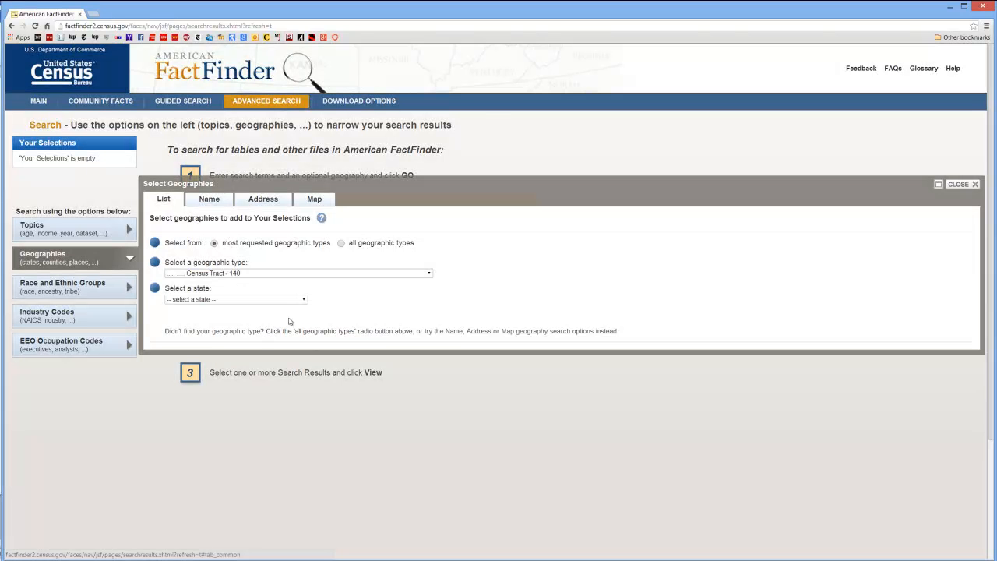
pyautogui.click(234, 299)
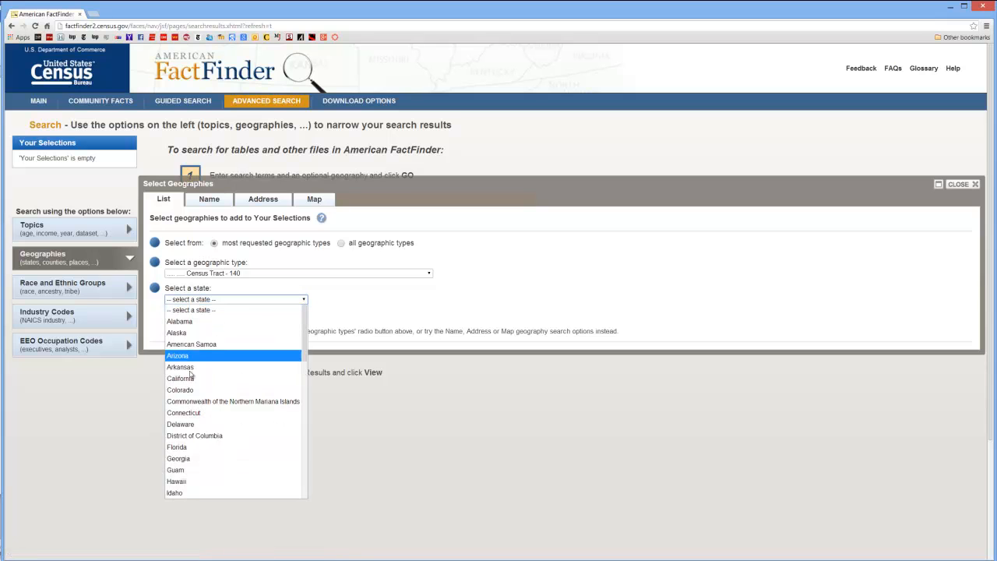
pyautogui.click(181, 389)
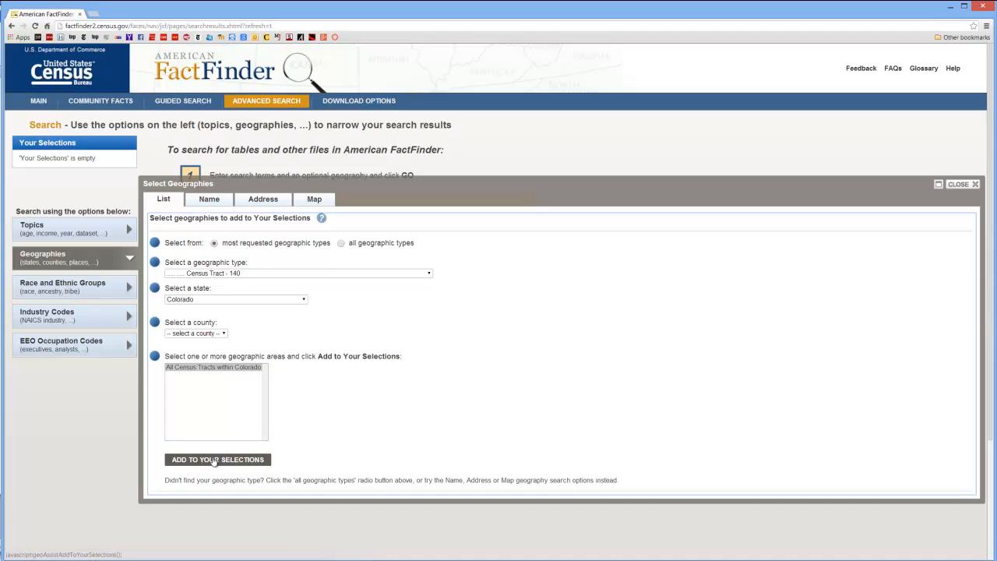
pyautogui.click(218, 458)
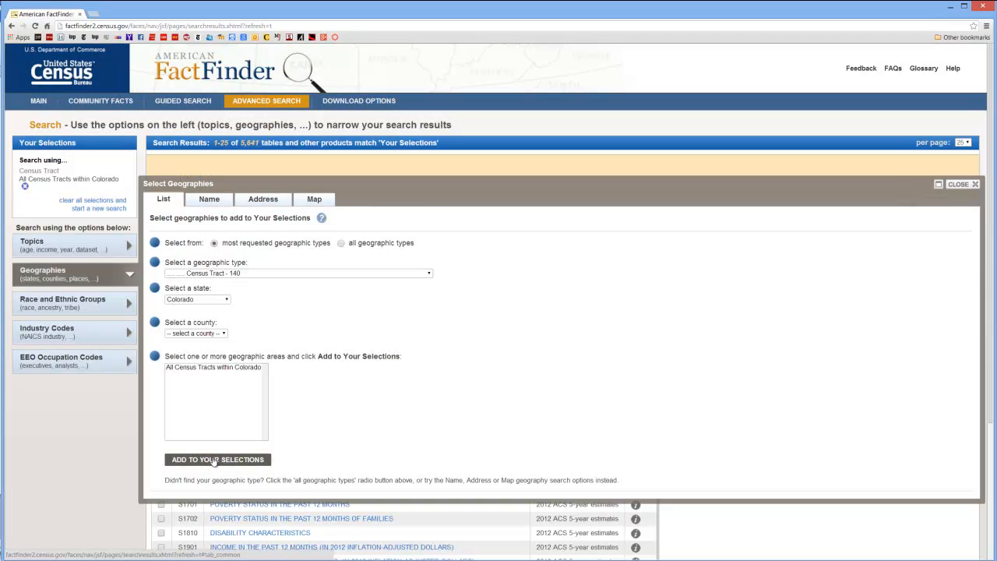
pyautogui.moveTo(211, 413)
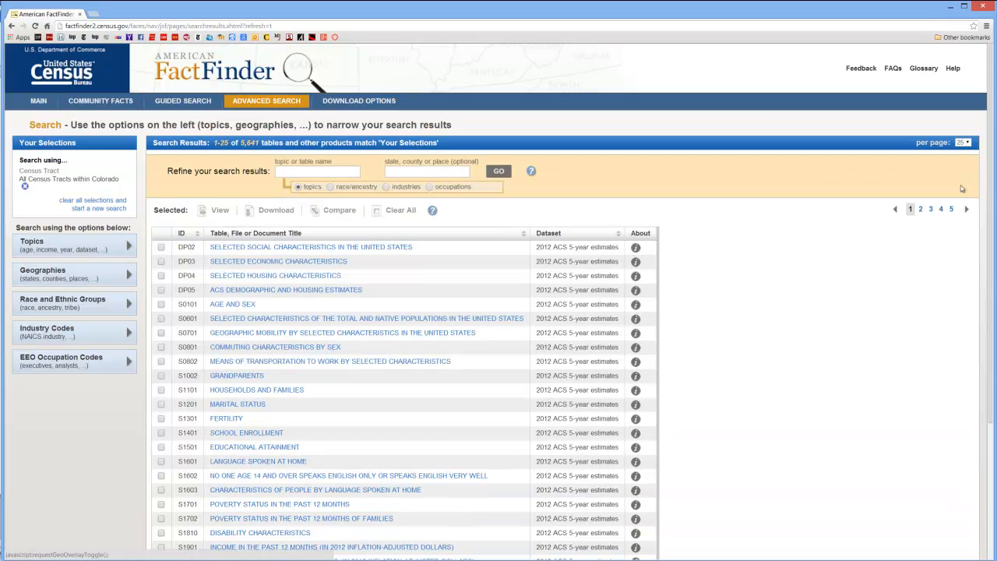
pyautogui.moveTo(117, 248)
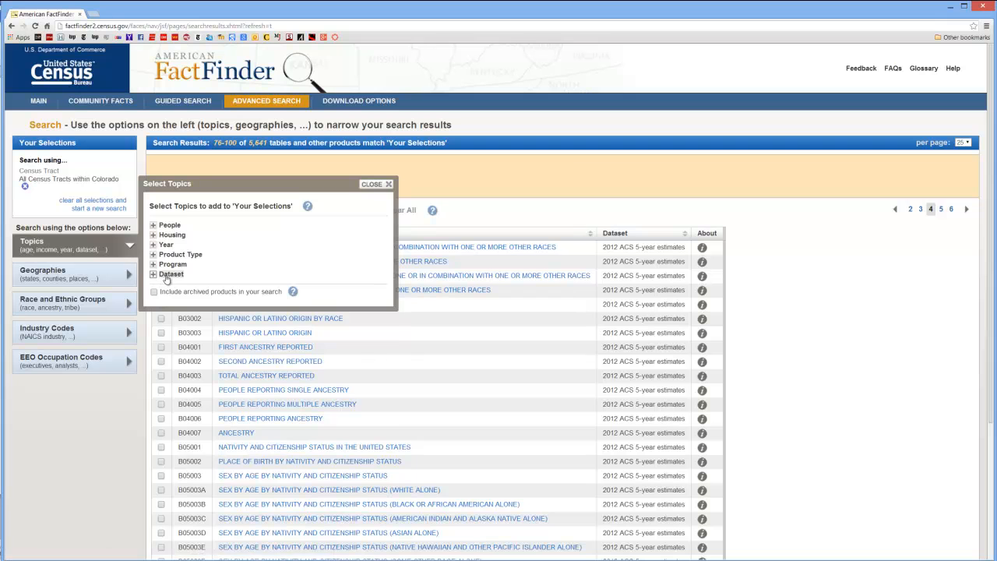
# Filter by the 2012 ACS 5-year estimates dataset, narrowing results to 604 tables
pyautogui.click(155, 274)
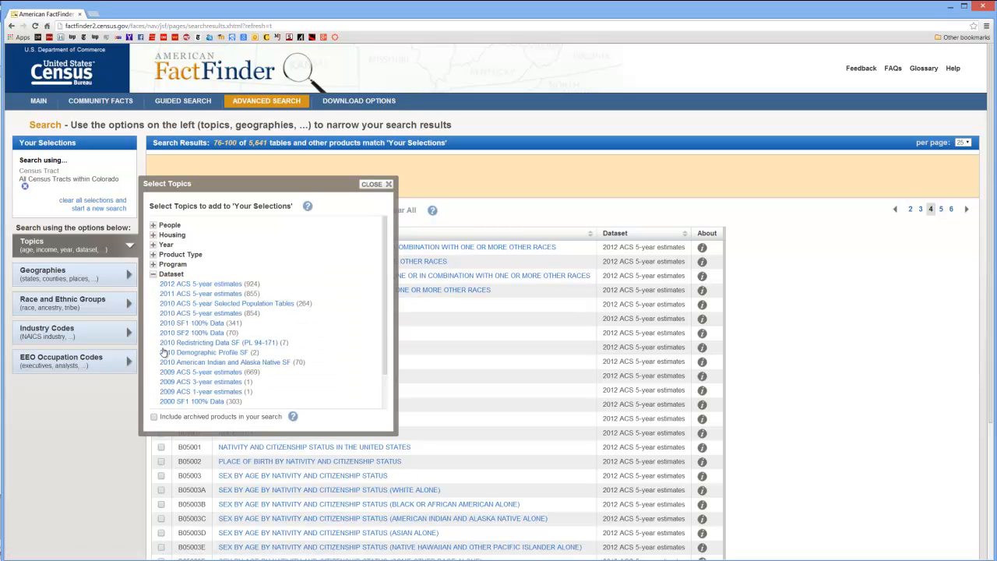
pyautogui.moveTo(186, 294)
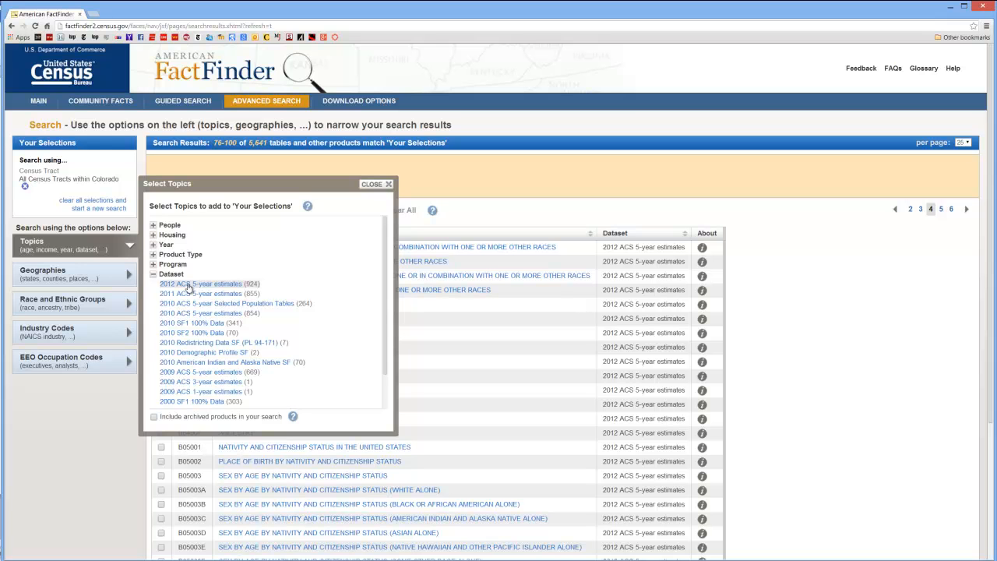
pyautogui.click(211, 284)
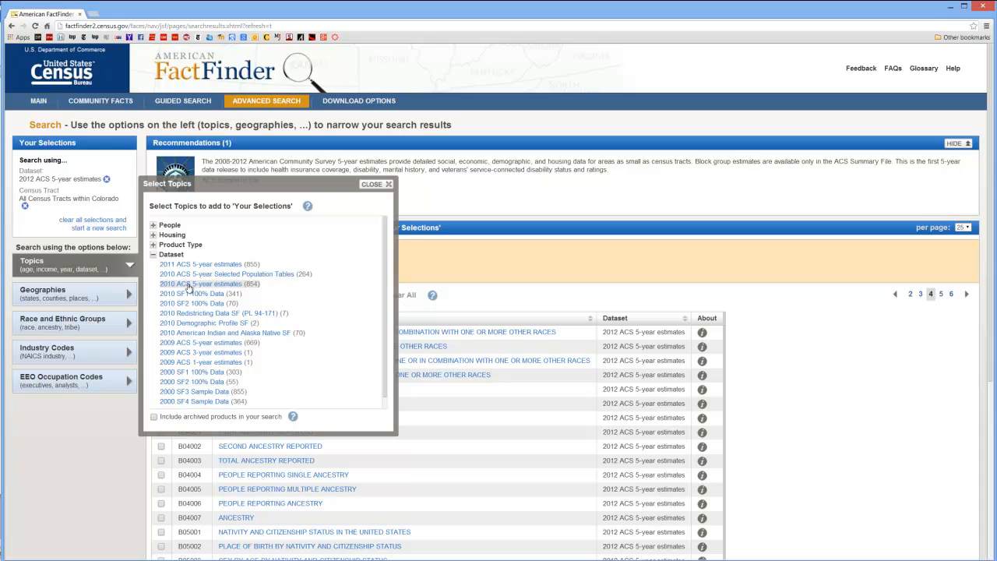
pyautogui.click(386, 184)
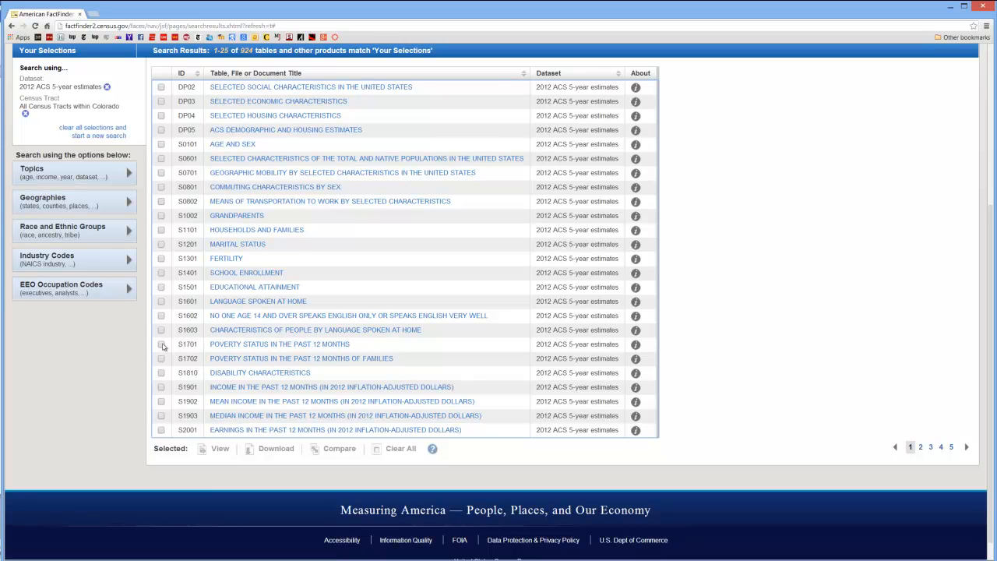
# Tick table S1701 (poverty status) and, on results page 4, table B03002 (Hispanic origin by race)
pyautogui.click(162, 344)
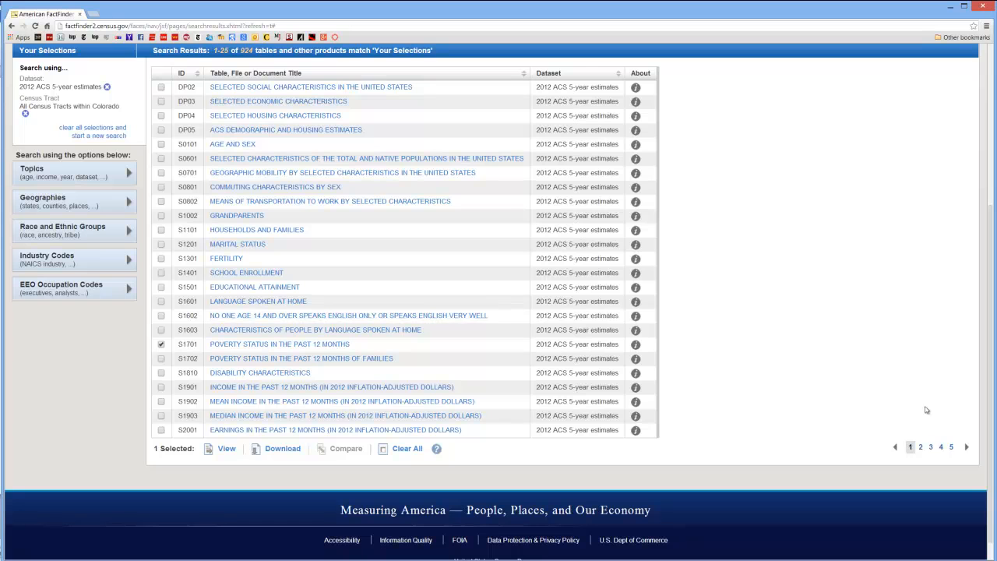
pyautogui.click(930, 446)
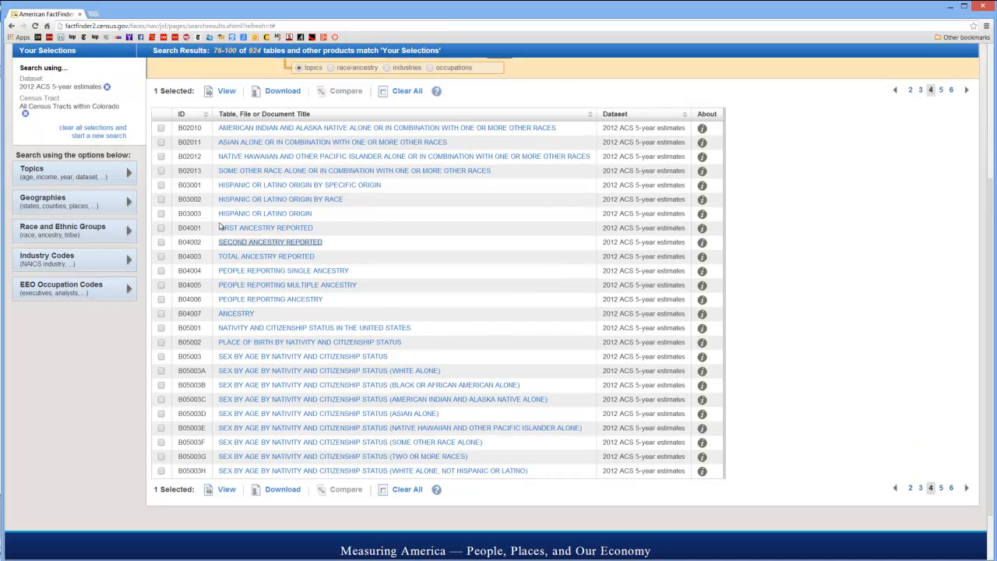
pyautogui.moveTo(203, 206)
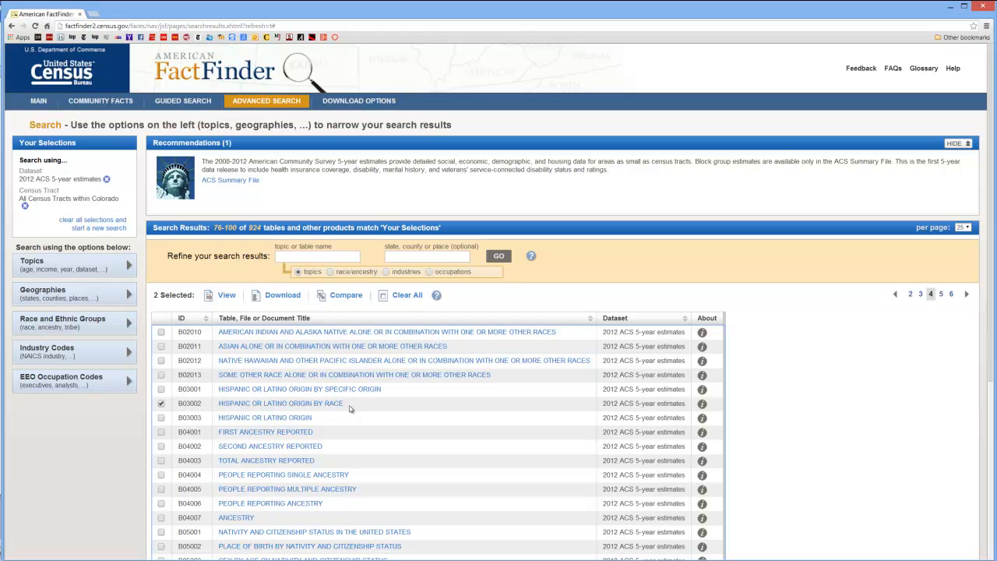
pyautogui.click(284, 294)
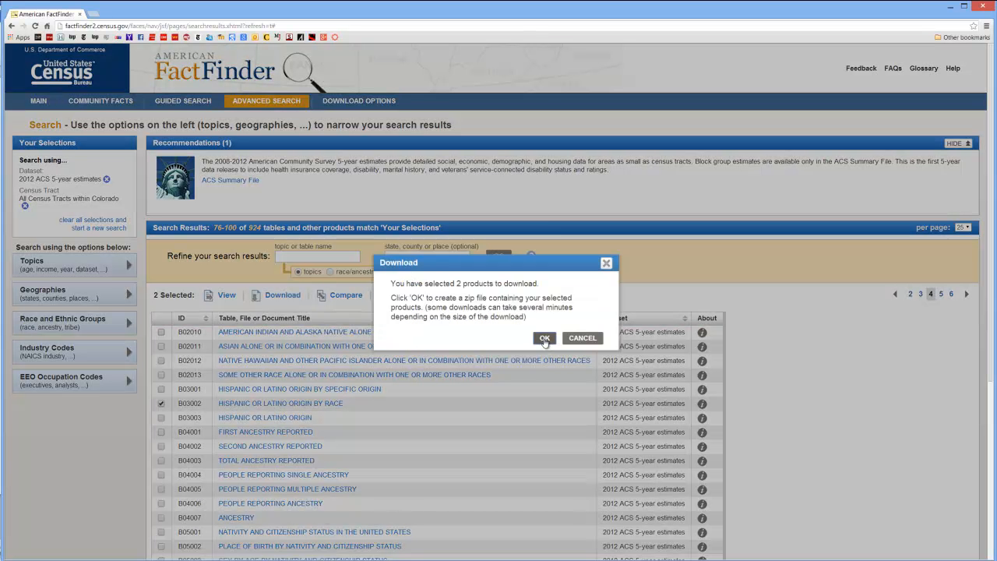
# Create the zip of both tables and save the finished download to the computer
pyautogui.click(545, 338)
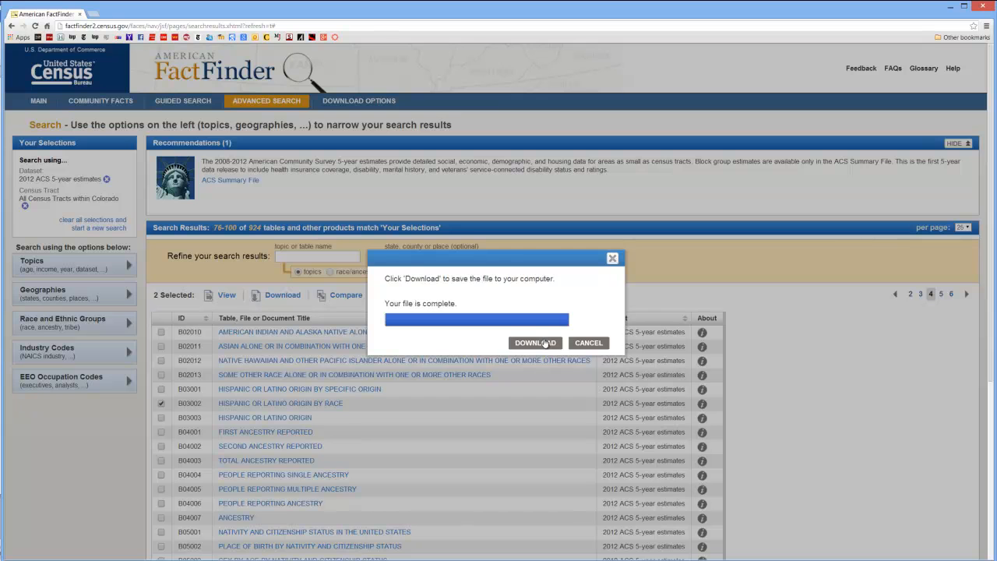
pyautogui.click(536, 343)
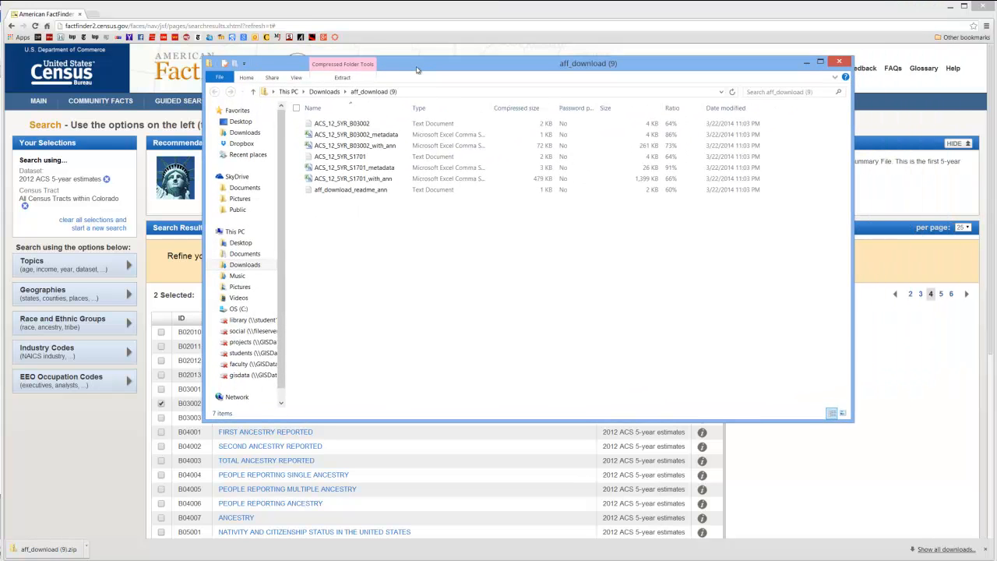
# Browse the aff_download files, identifying the B03002 and S1701 data and metadata CSVs
pyautogui.click(355, 134)
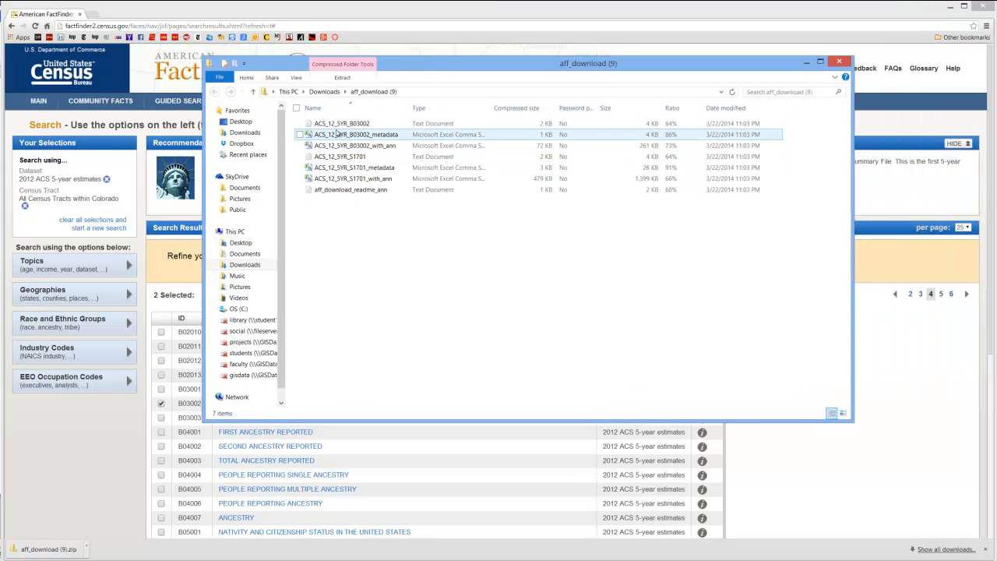
pyautogui.click(352, 178)
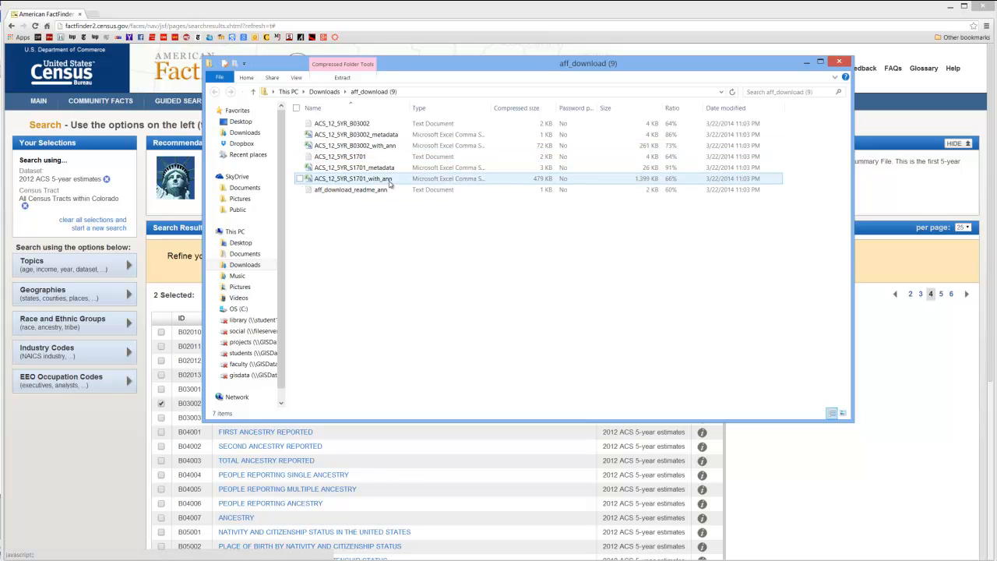
pyautogui.click(355, 168)
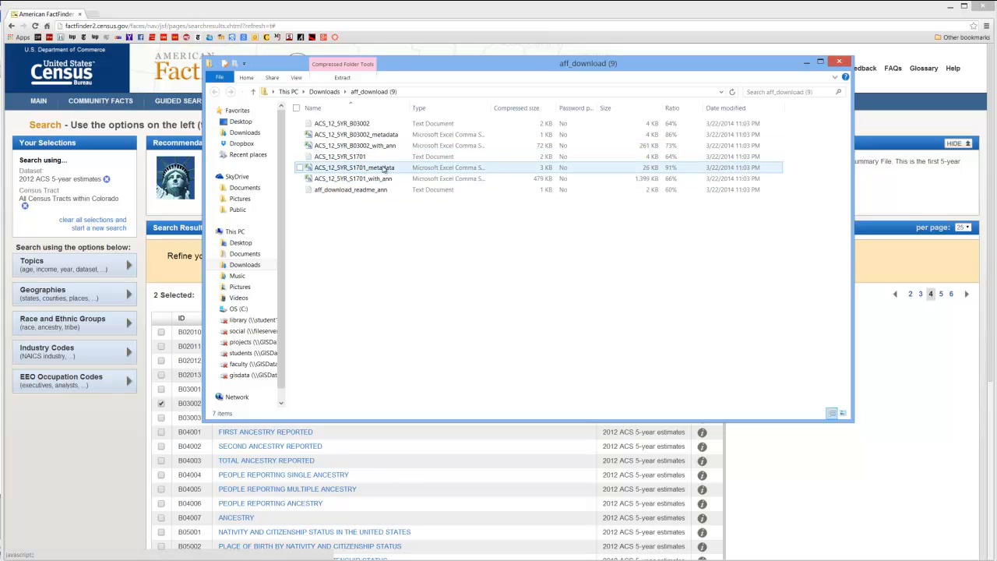
pyautogui.click(352, 177)
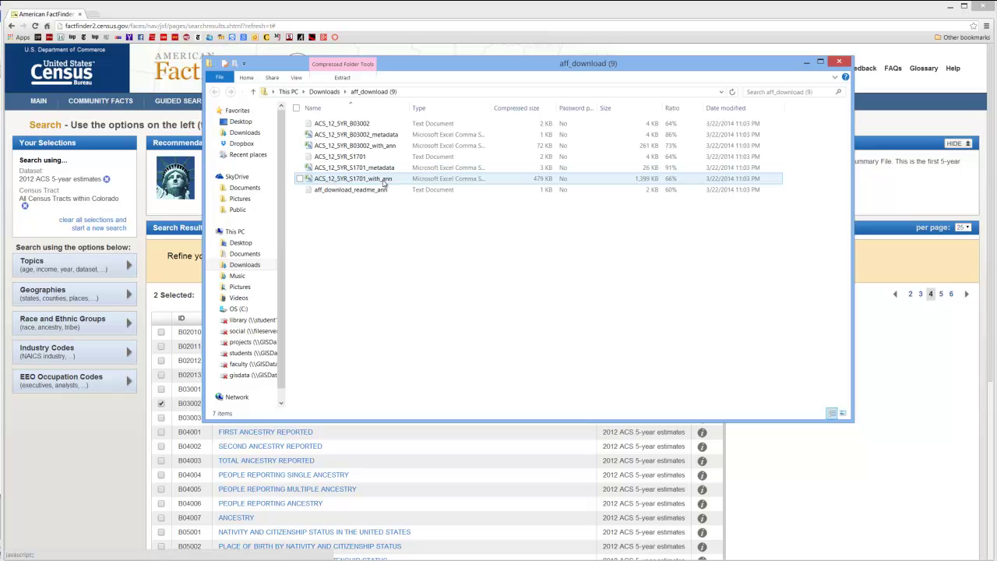
pyautogui.click(355, 146)
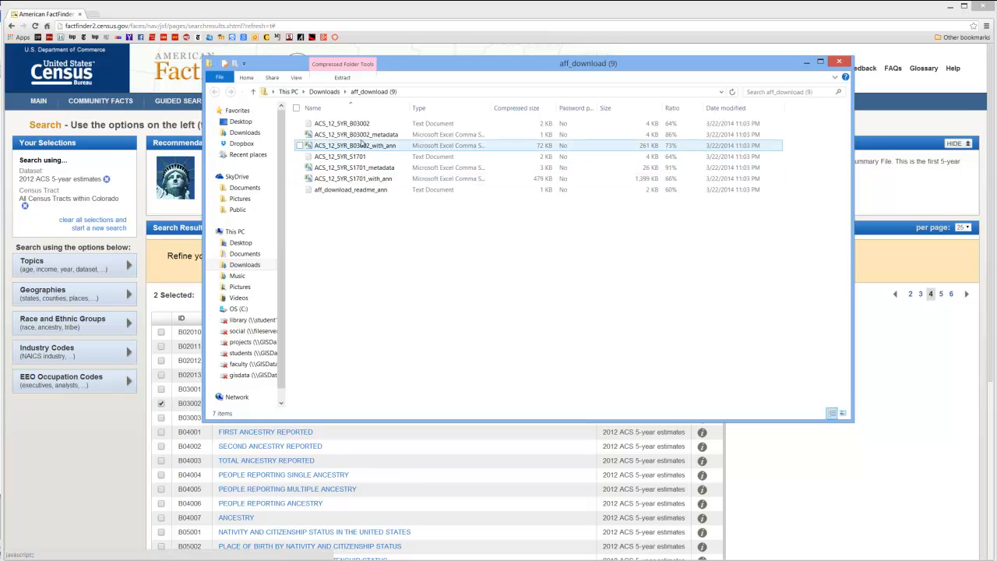
pyautogui.click(352, 177)
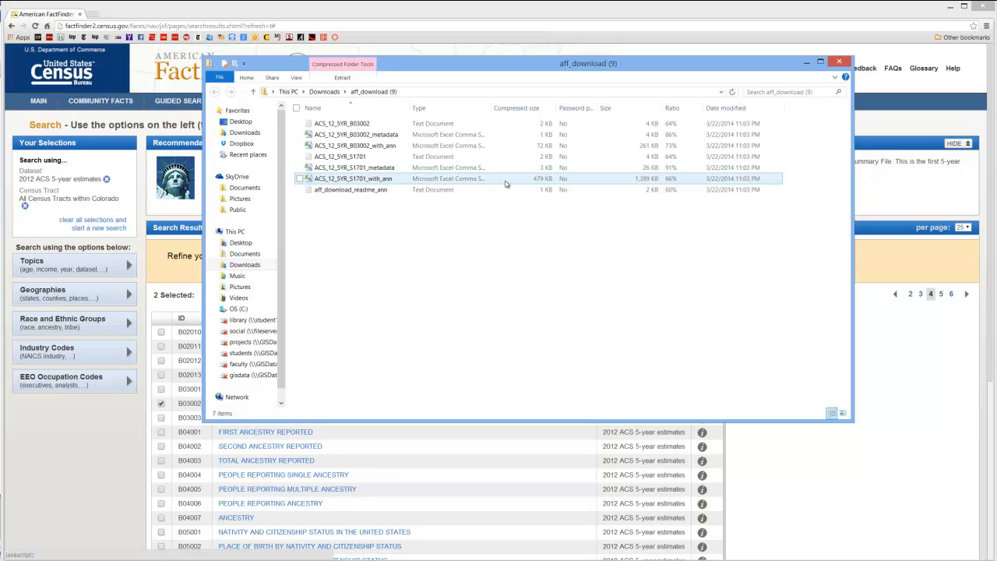
pyautogui.click(355, 168)
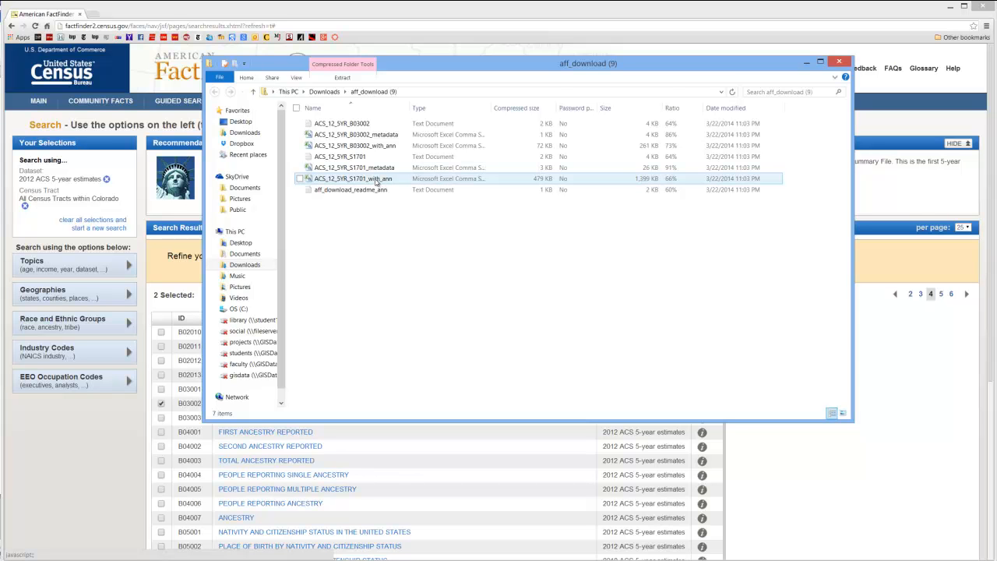
# Open the S1701 annotated data and show it side by side with its metadata workbook
pyautogui.doubleClick(352, 177)
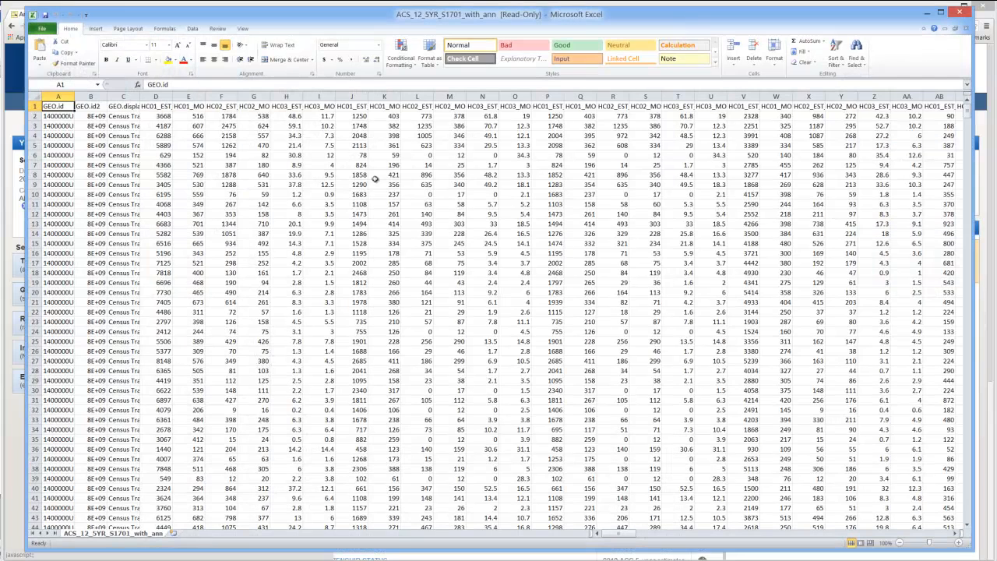
pyautogui.moveTo(312, 110)
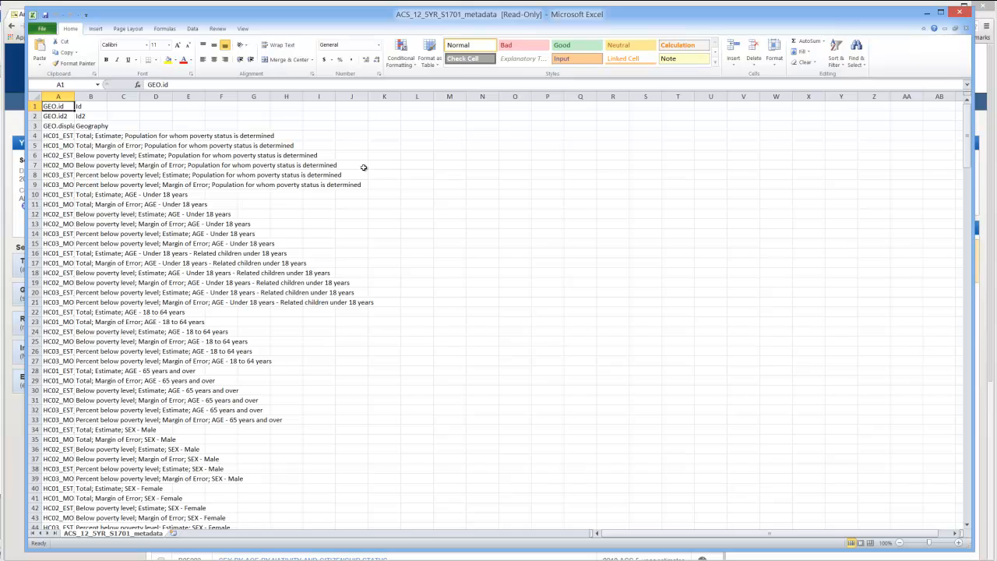
pyautogui.click(243, 28)
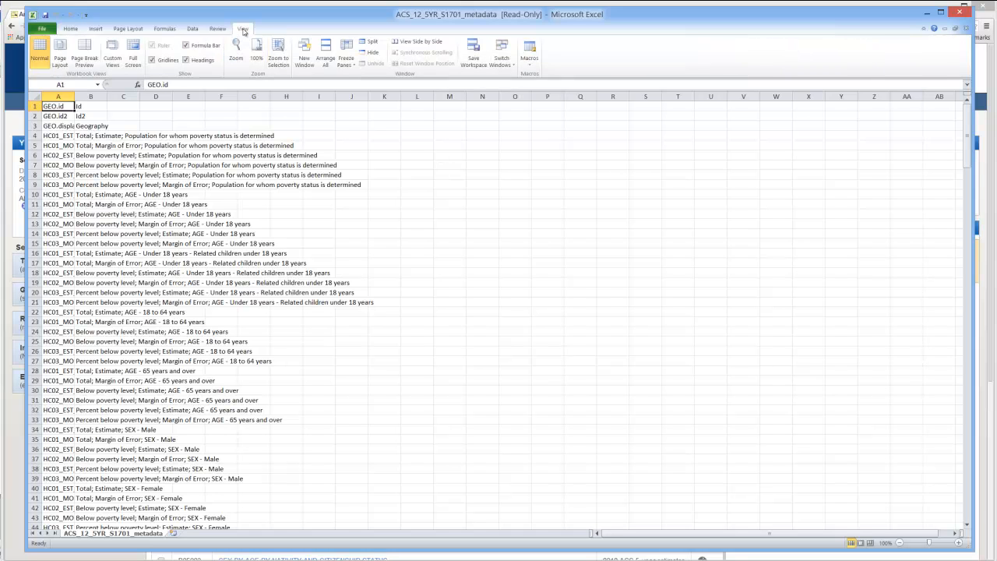
pyautogui.moveTo(419, 41)
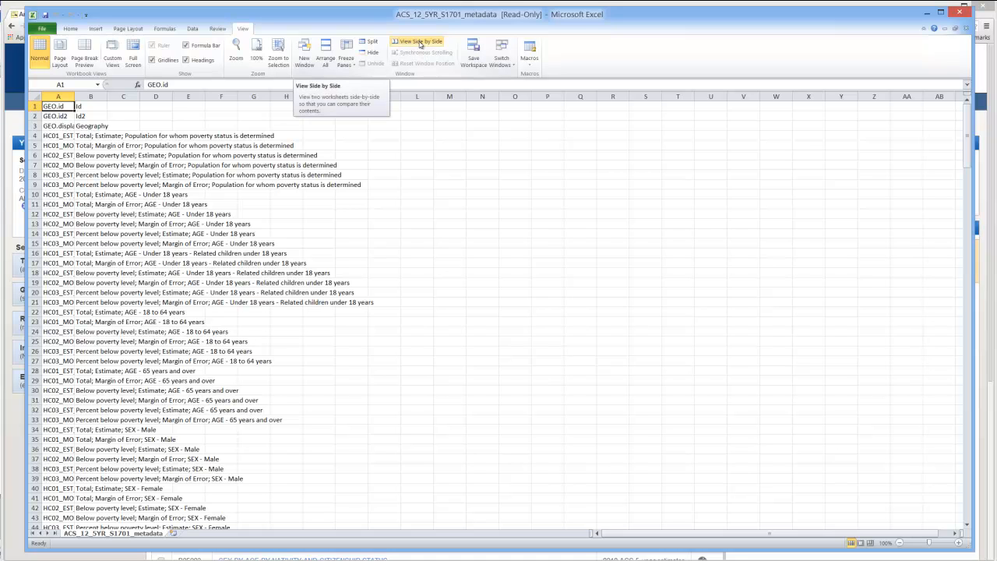
pyautogui.click(418, 40)
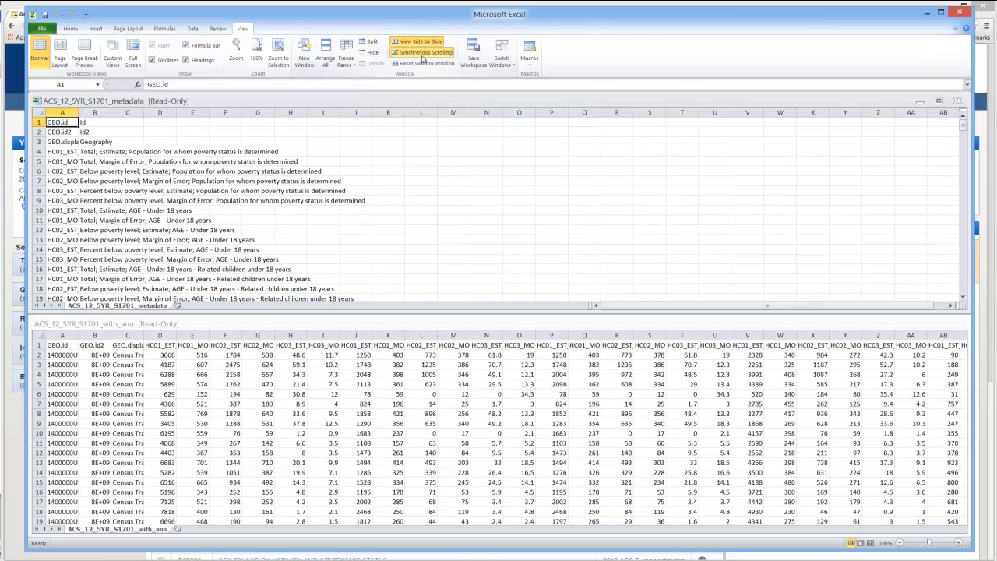
pyautogui.moveTo(424, 53)
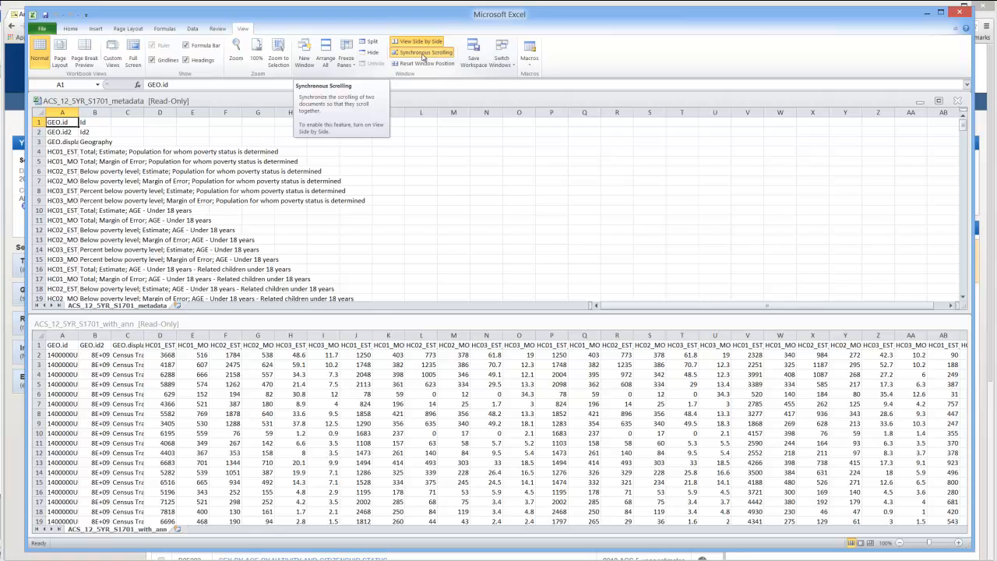
pyautogui.moveTo(87, 259)
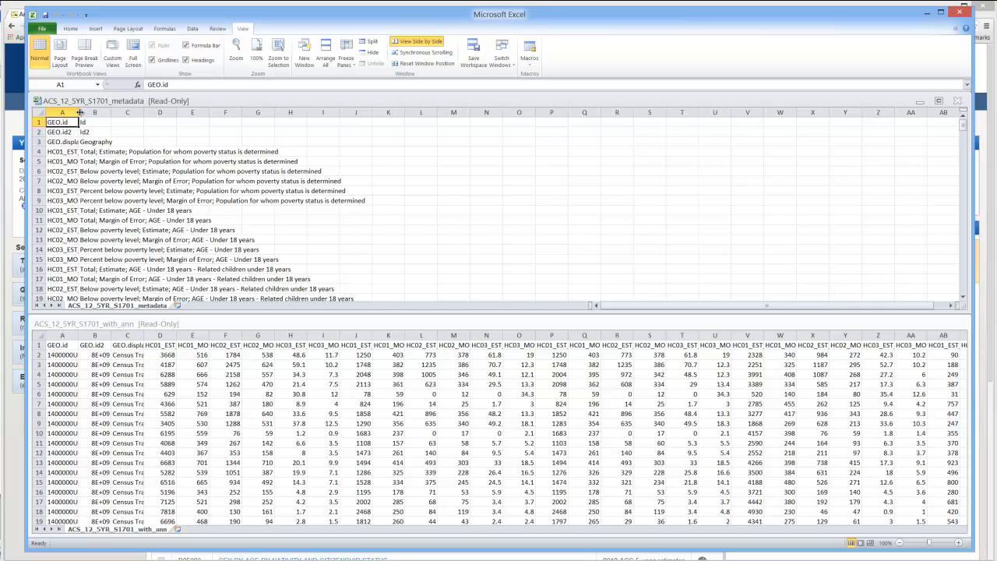
# Widen the metadata's variable-code column A and read the first poverty variable descriptions
pyautogui.moveTo(75, 112); pyautogui.dragTo(102, 113)
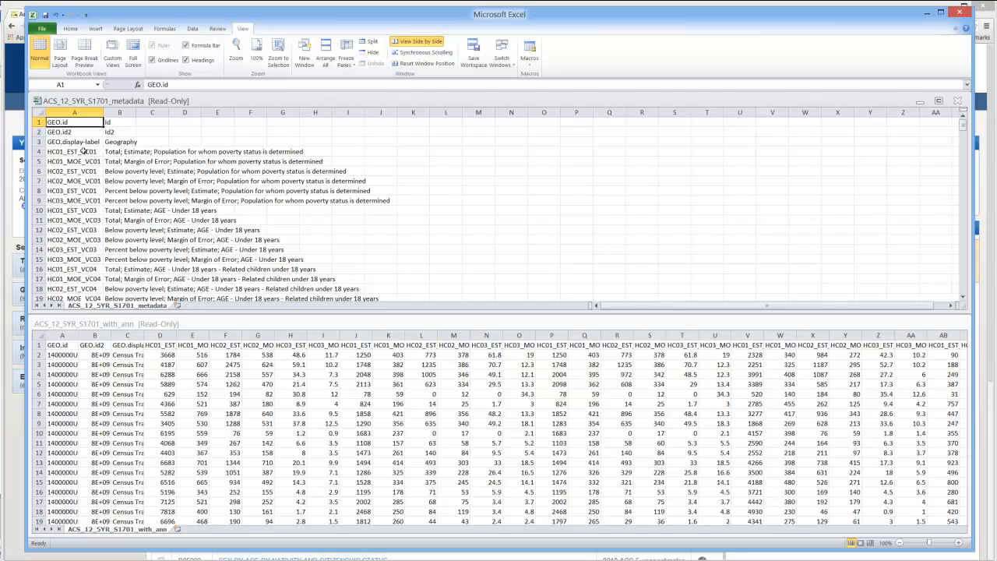
pyautogui.click(119, 151)
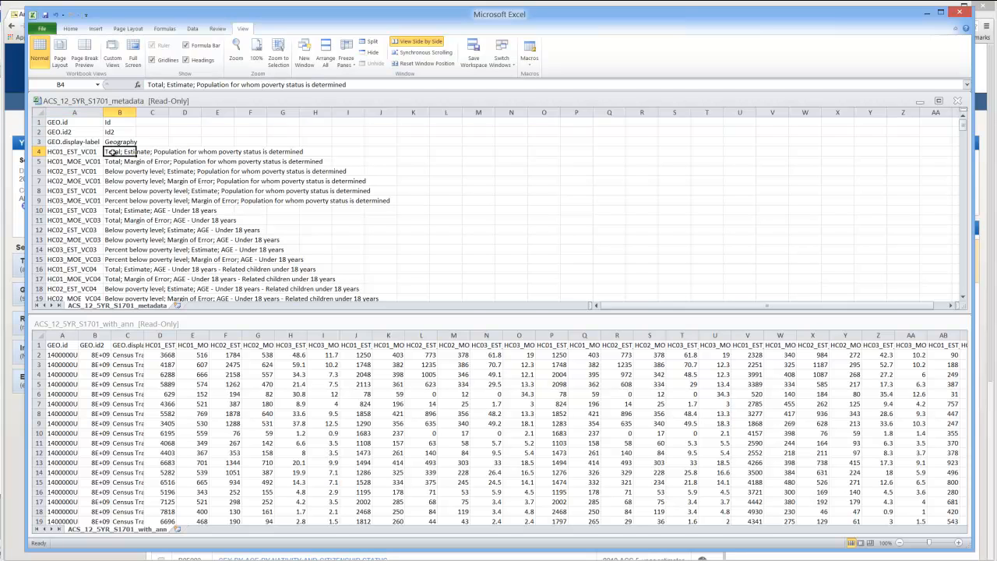
pyautogui.moveTo(190, 153)
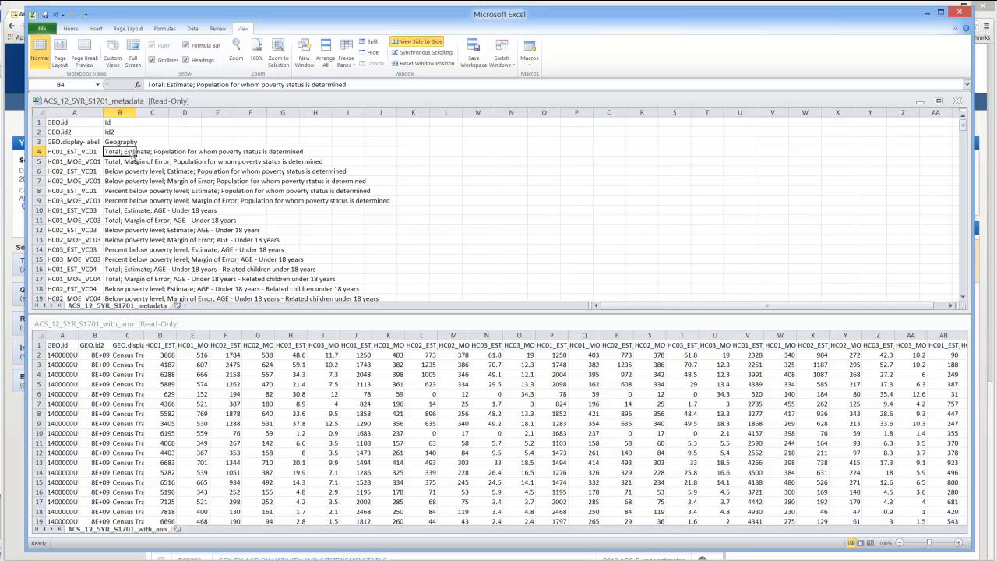
pyautogui.click(118, 170)
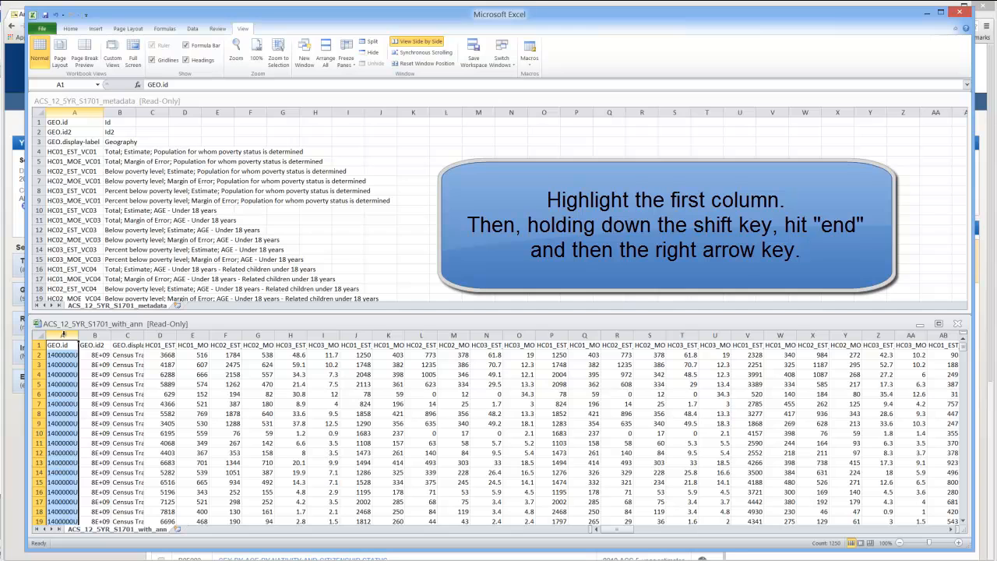
# Select all data columns and apply a wider Column Width so ids and tract names are readable
pyautogui.press('End')
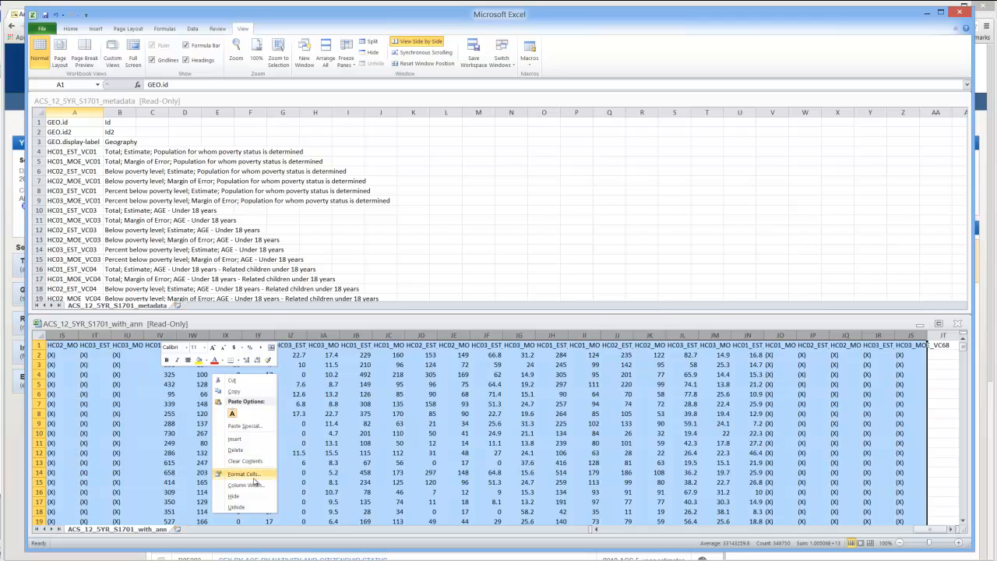
pyautogui.click(245, 485)
pyautogui.write('1')
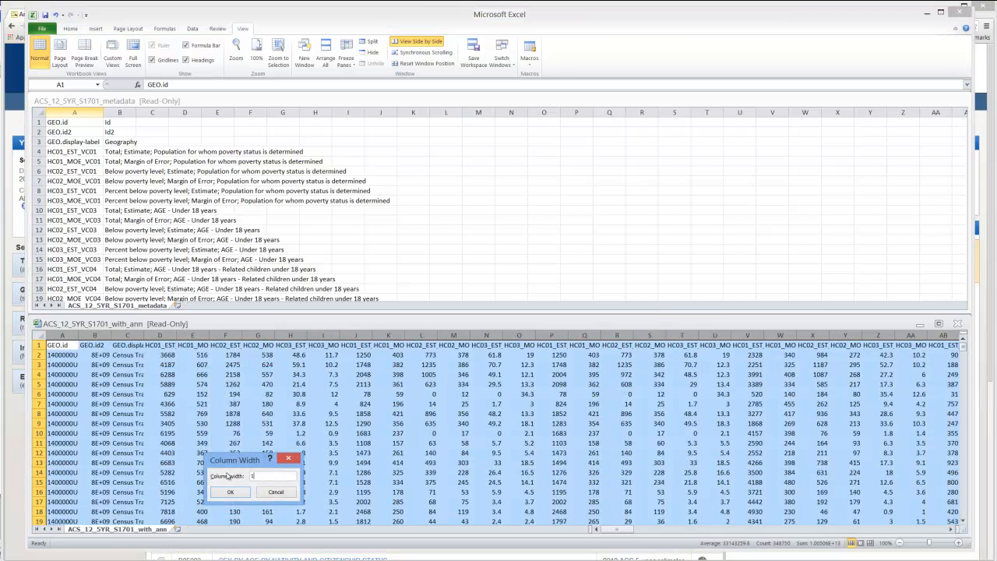
pyautogui.click(231, 492)
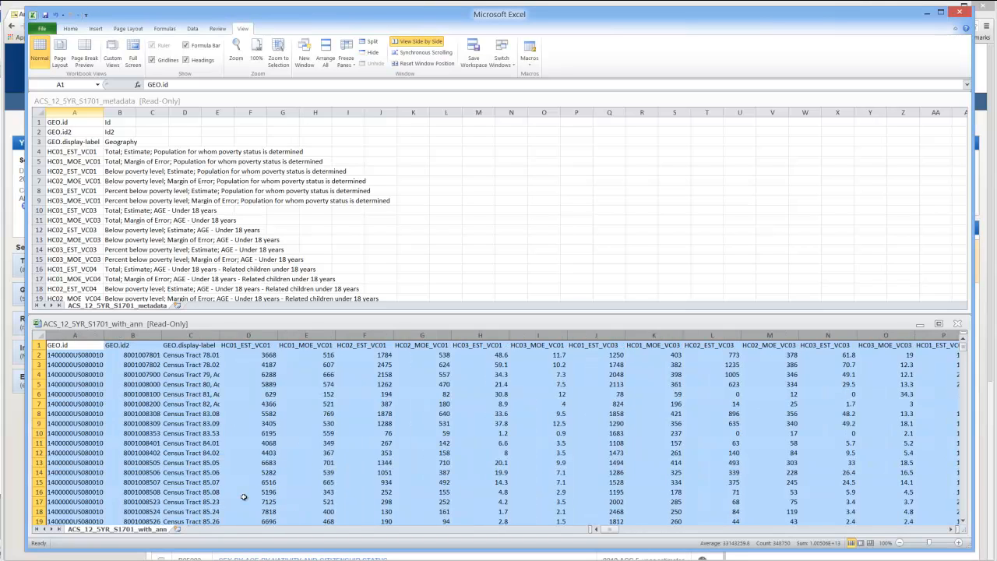
pyautogui.click(306, 345)
pyautogui.write('joinid')
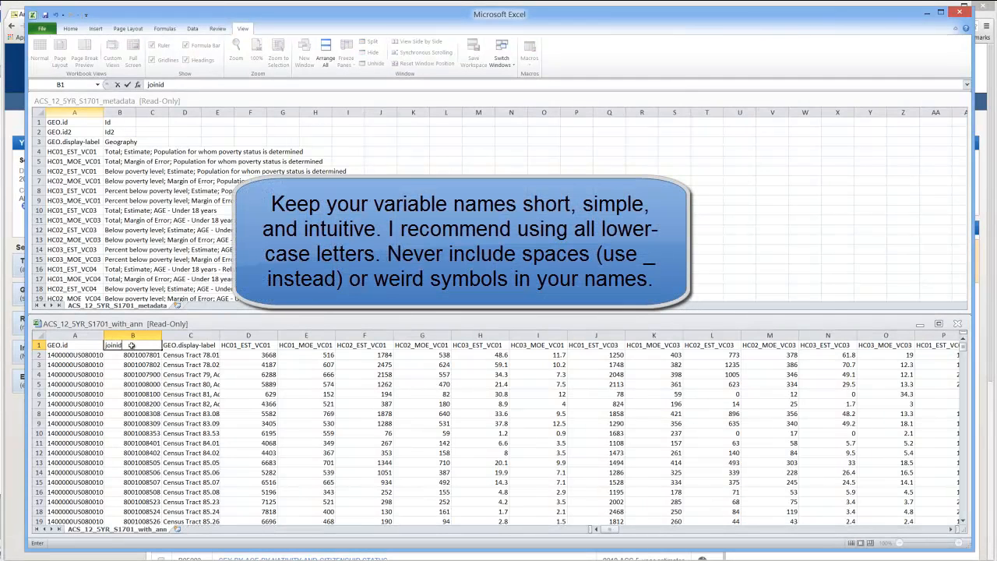
# Rename the total population and below-poverty count headers to short lowercase names
pyautogui.click(248, 344)
pyautogui.write('povstat')
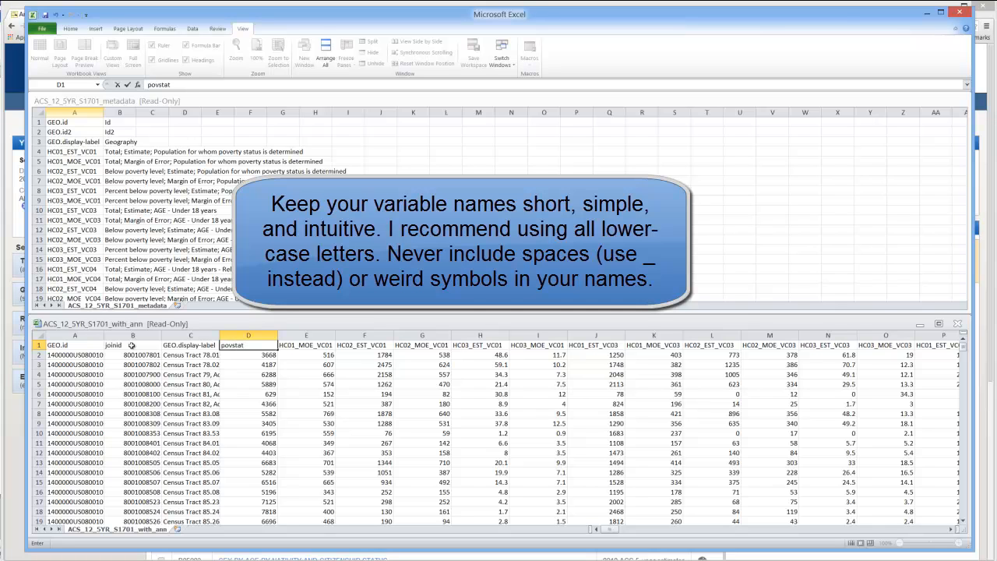
pyautogui.click(306, 344)
pyautogui.write('povbelow')
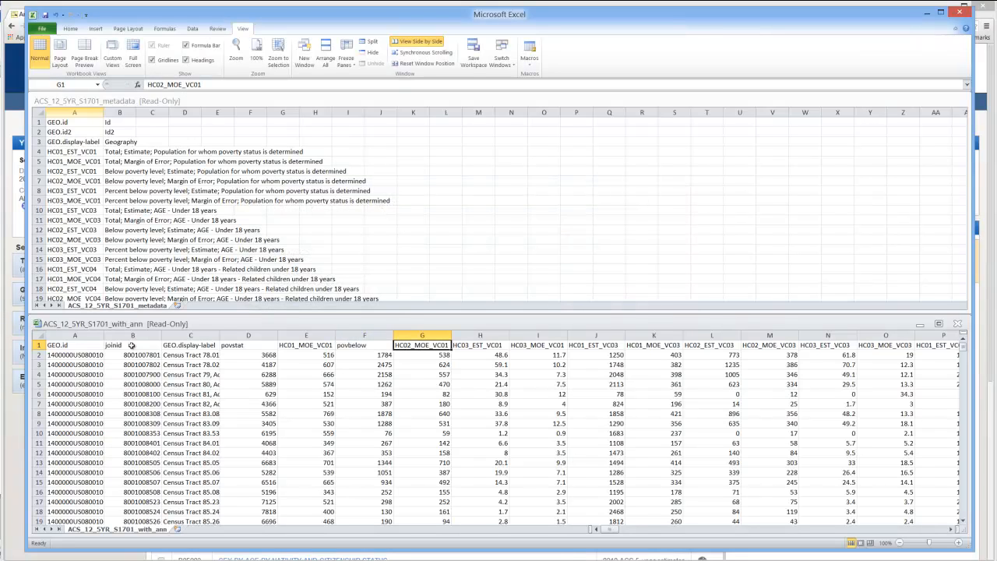
pyautogui.click(480, 345)
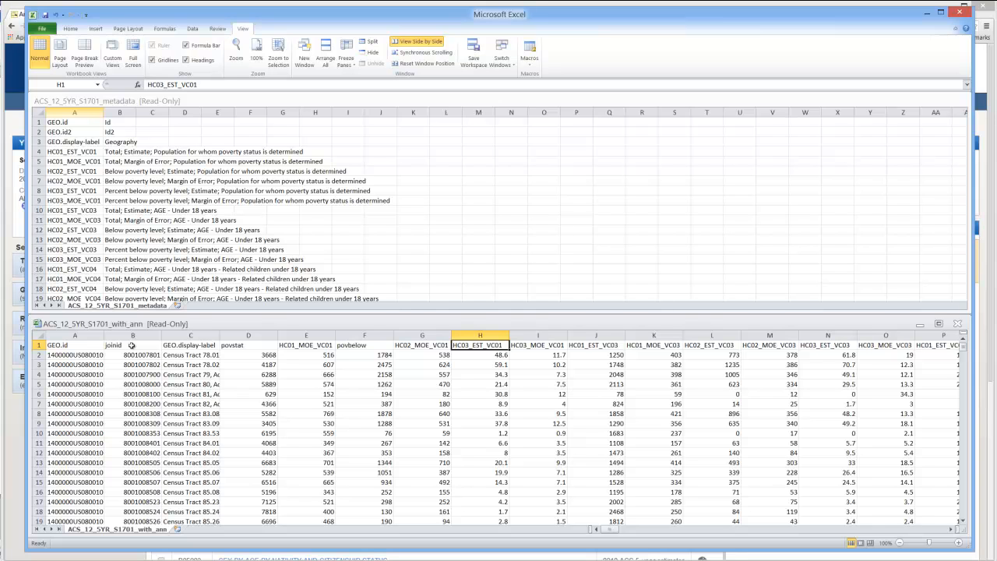
# Check the percent-below-poverty description in the metadata and rename that header to ppov
pyautogui.click(120, 190)
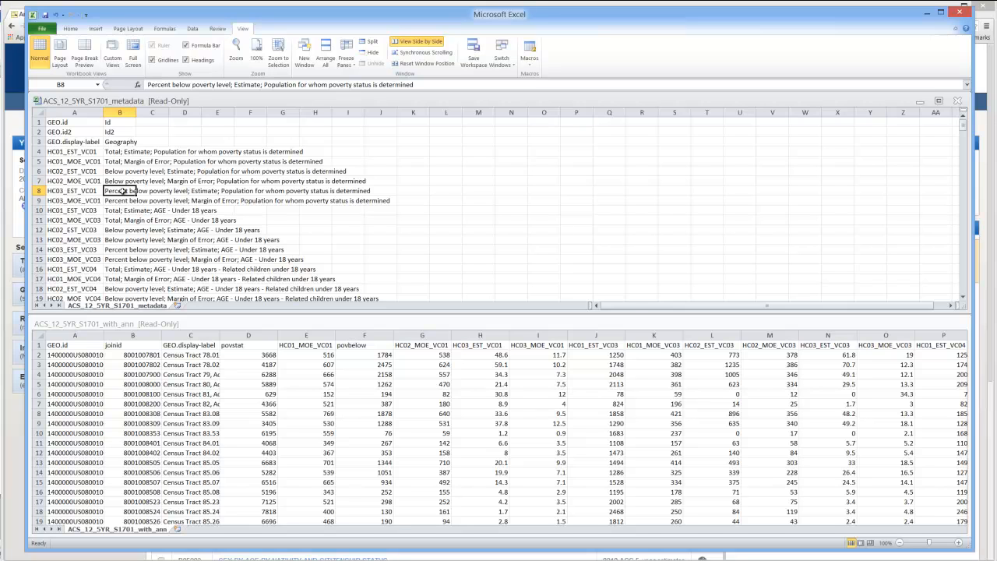
pyautogui.click(480, 346)
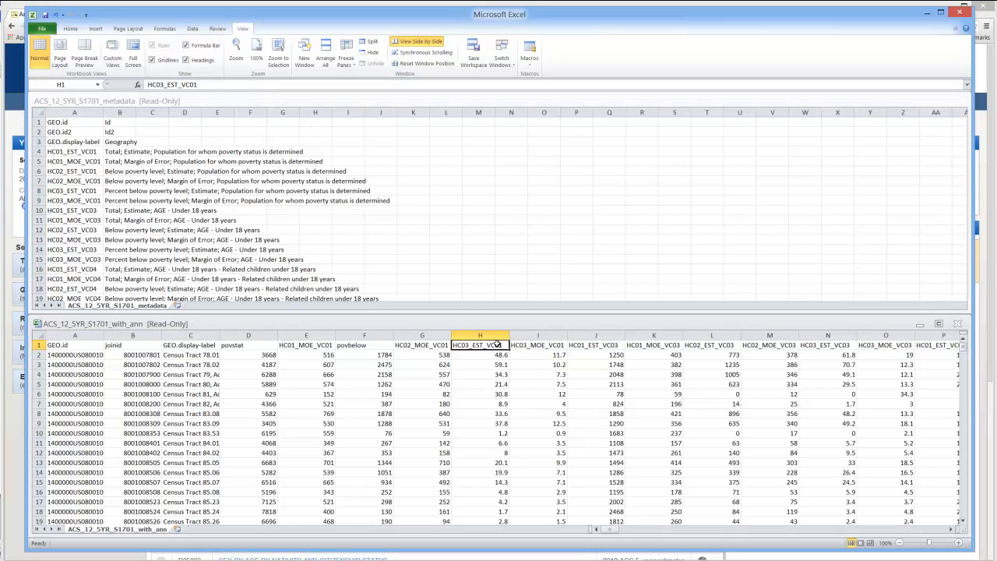
pyautogui.write('ppov')
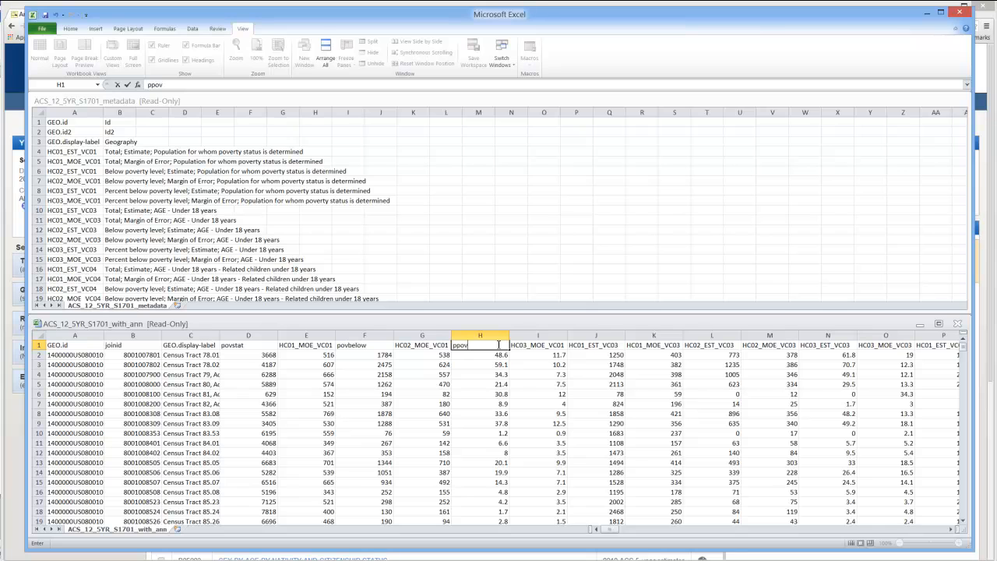
pyautogui.click(538, 346)
pyautogui.write('under18')
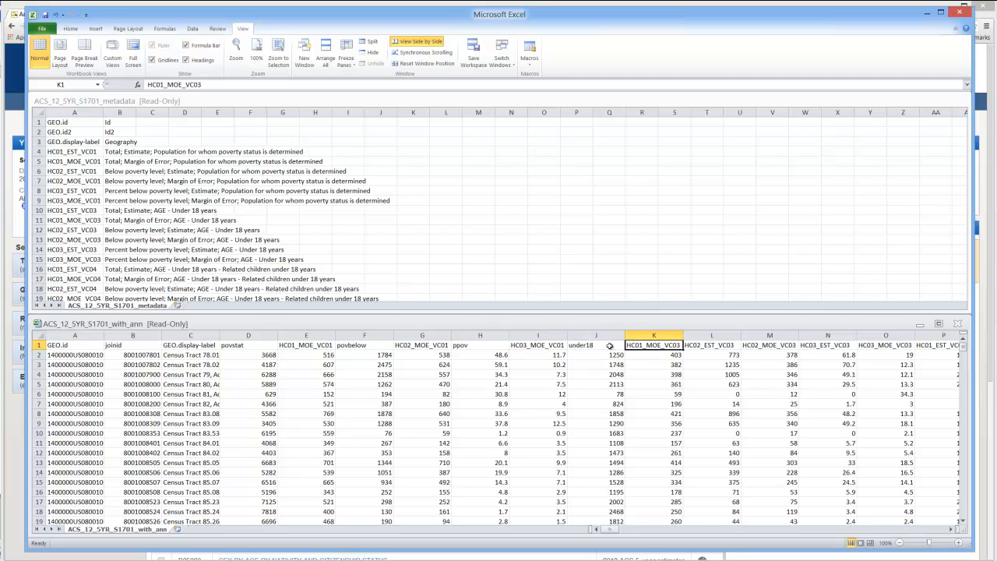
# Rename the child poverty headers to kidbelow and pldpov
pyautogui.click(711, 344)
pyautogui.write('kidbelow')
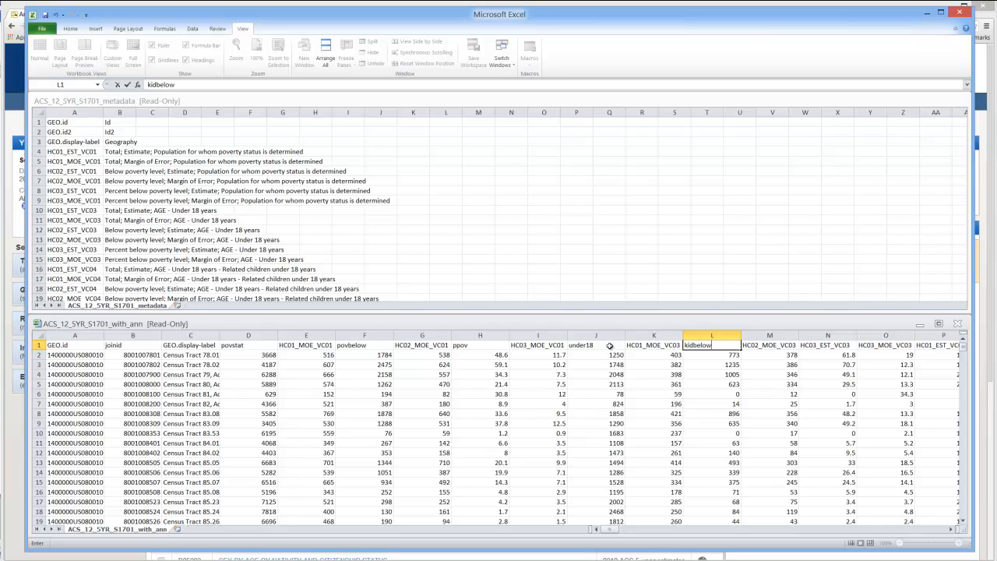
pyautogui.click(770, 344)
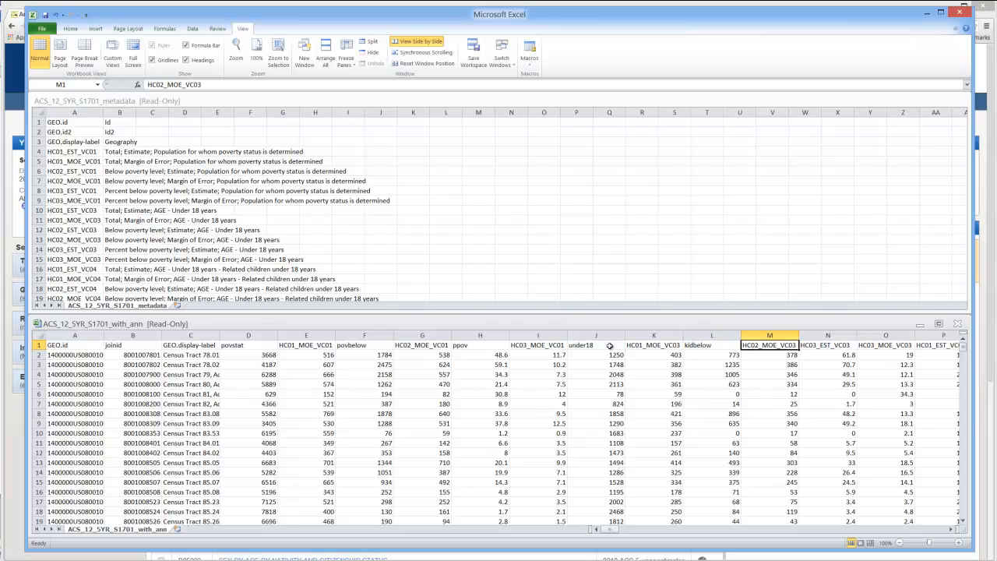
pyautogui.click(827, 344)
pyautogui.write('pki')
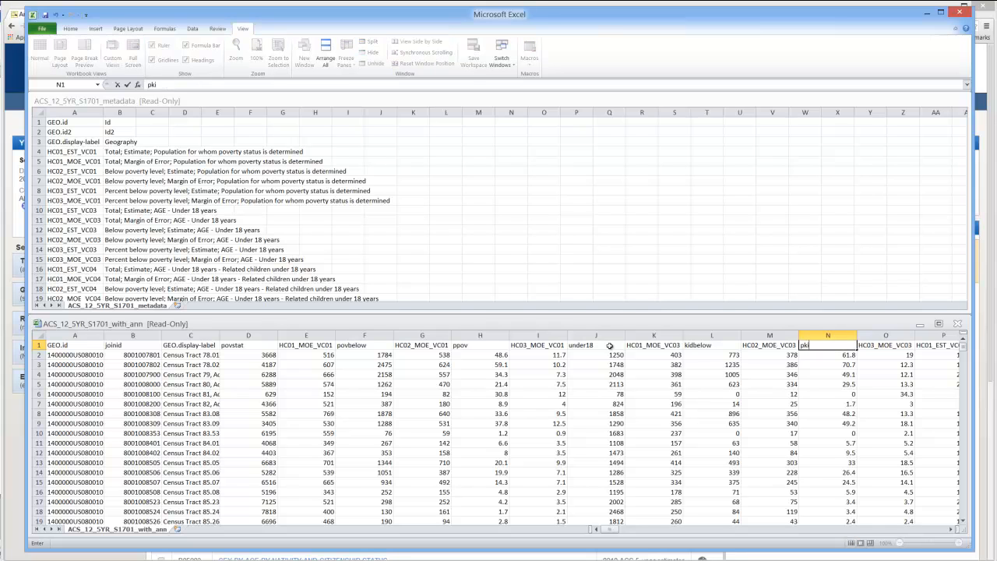
pyautogui.click(595, 355)
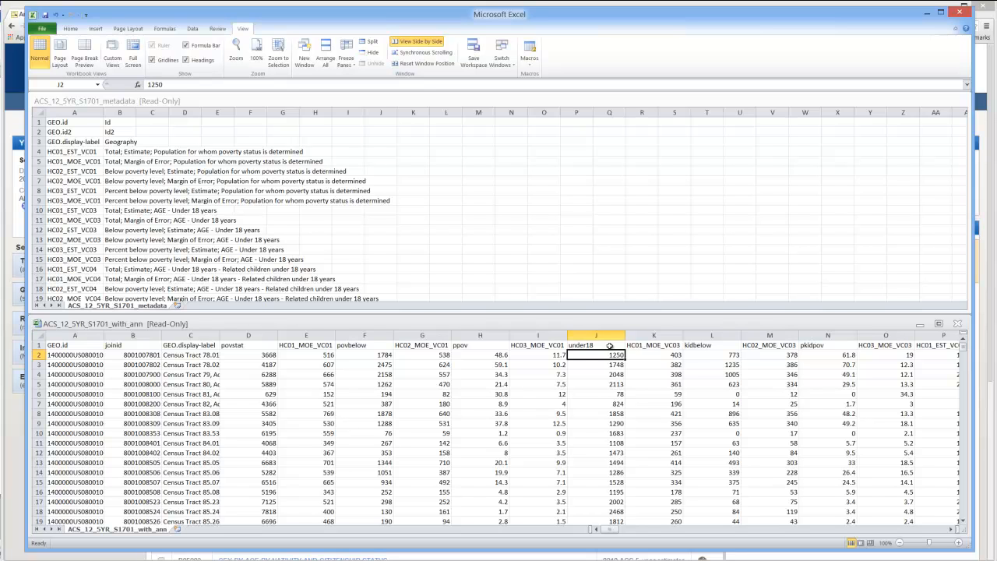
pyautogui.moveTo(586, 344)
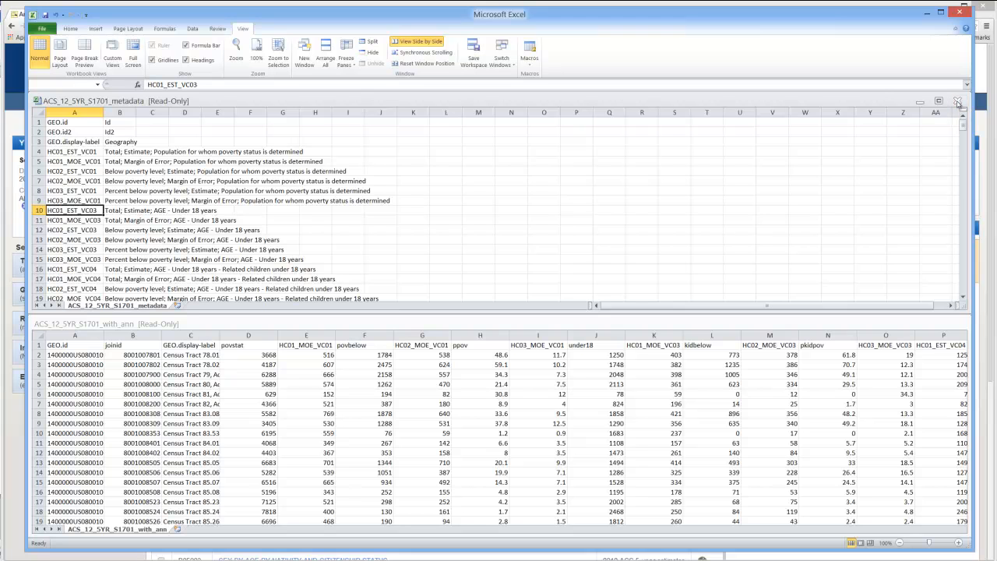
# Close the S1701 poverty metadata window, discarding changes, and begin selecting the GEO.id column
pyautogui.click(959, 102)
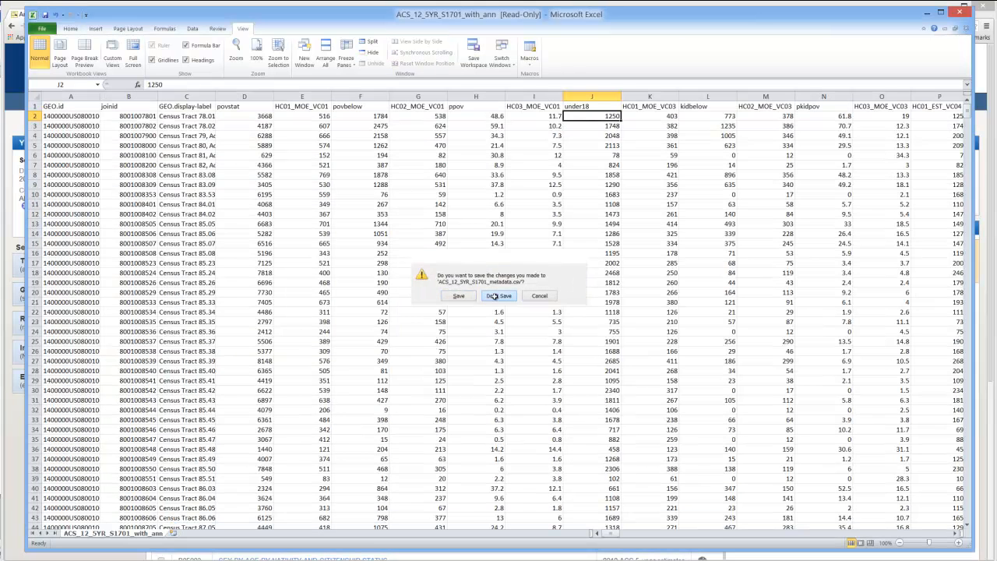
pyautogui.click(498, 296)
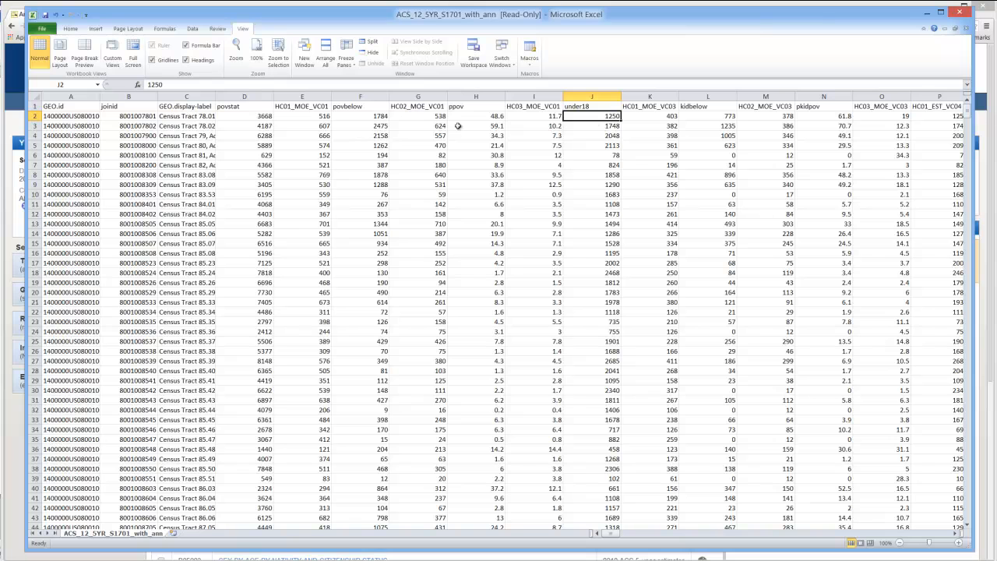
pyautogui.click(70, 106)
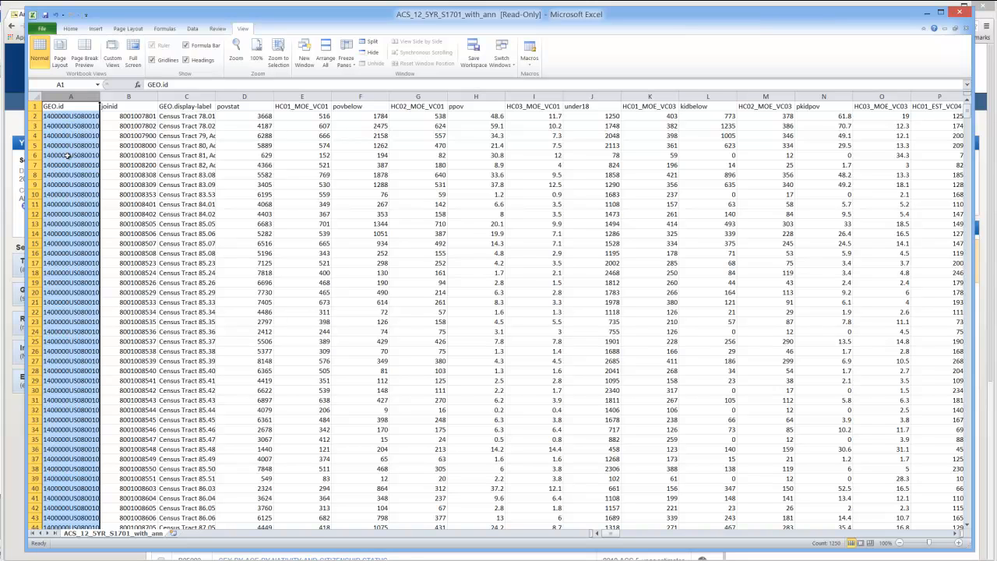
# Delete GEO.display-label, MOE and other unneeded columns, keeping joinid and the six poverty variables
pyautogui.click(187, 106)
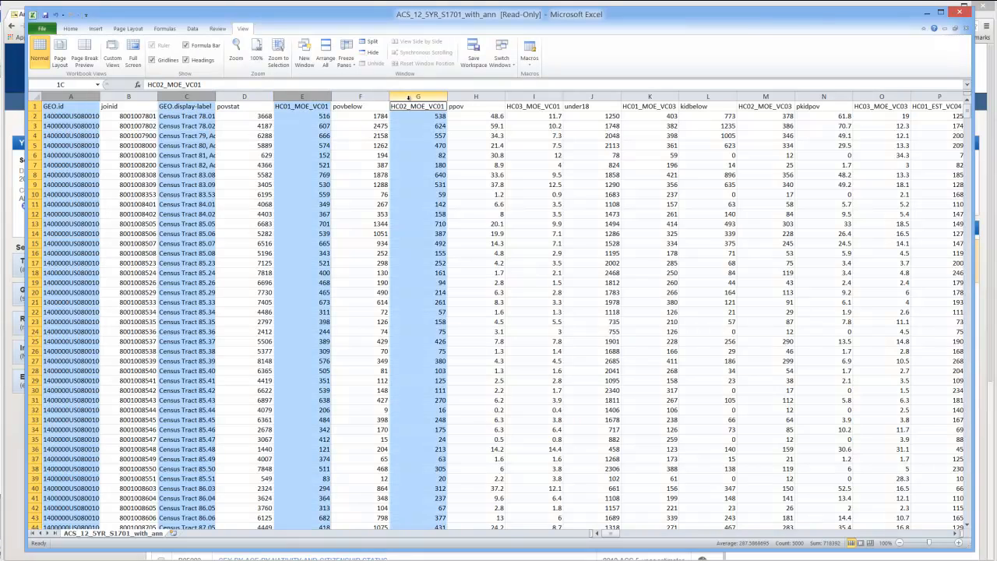
pyautogui.click(649, 96)
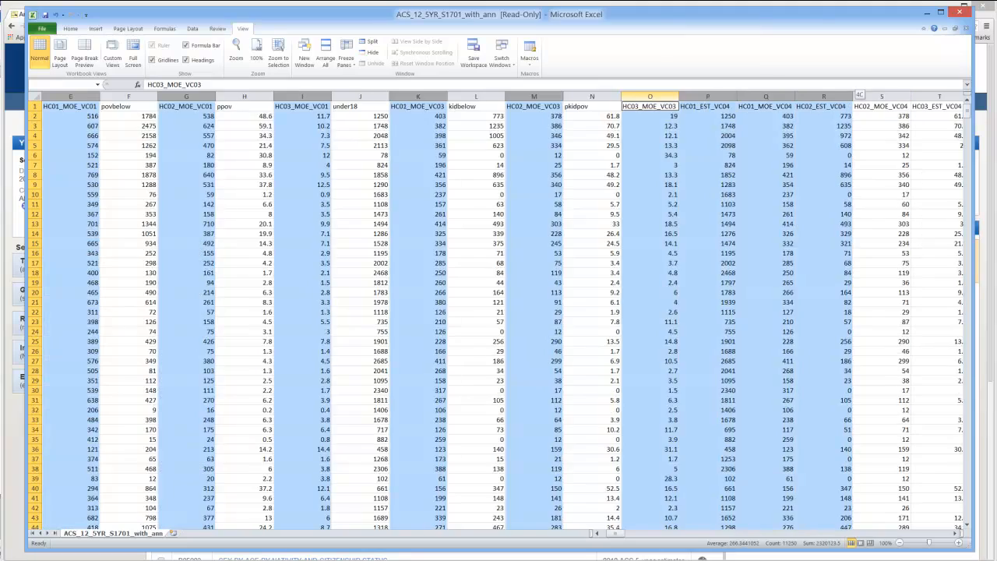
pyautogui.hscroll(3)
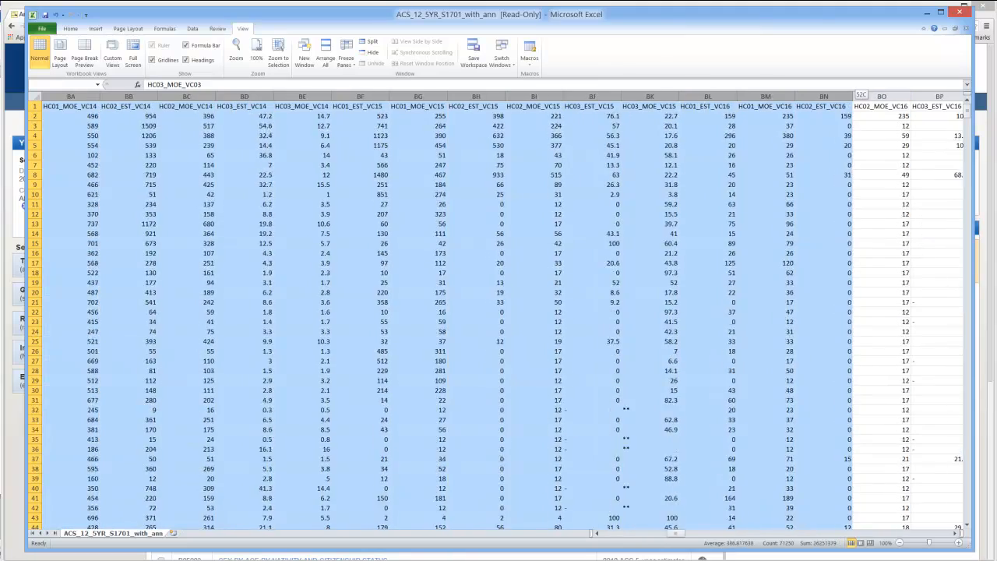
pyautogui.hscroll(3)
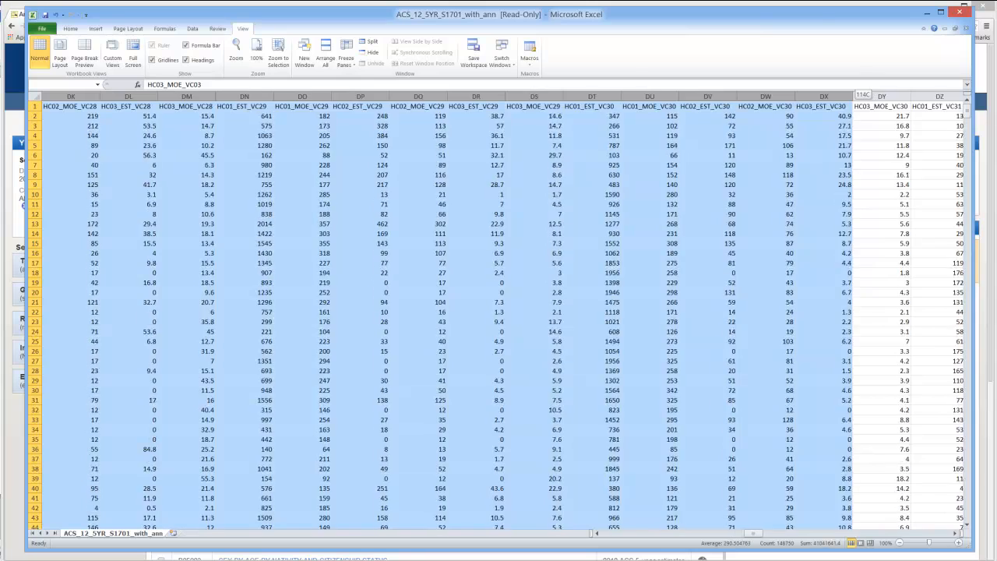
pyautogui.hscroll(3)
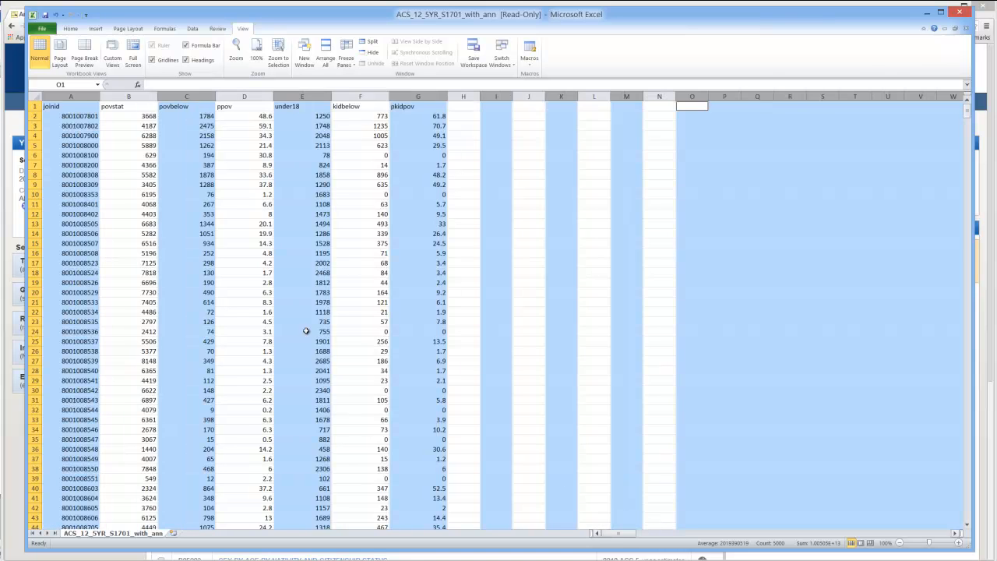
pyautogui.click(70, 116)
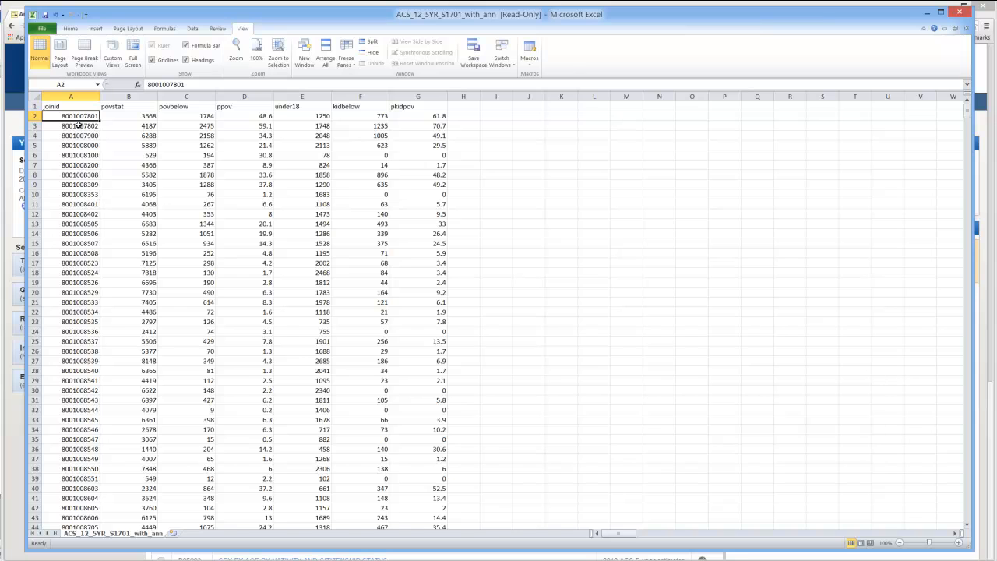
# Start Save As and browse to the SkyDrive Documents > Tutorials folder
pyautogui.click(153, 44)
pyautogui.write('acspov')
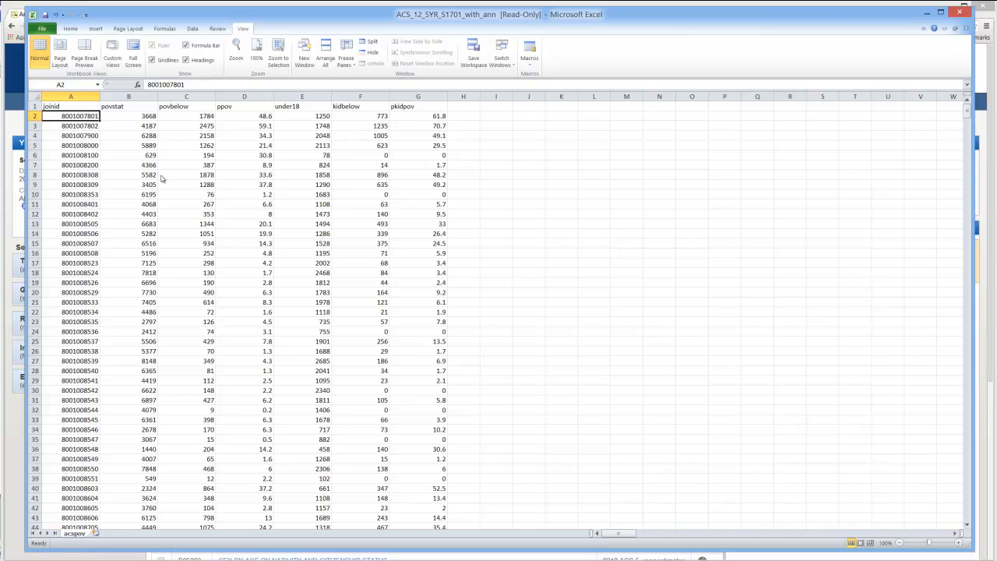
pyautogui.click(42, 28)
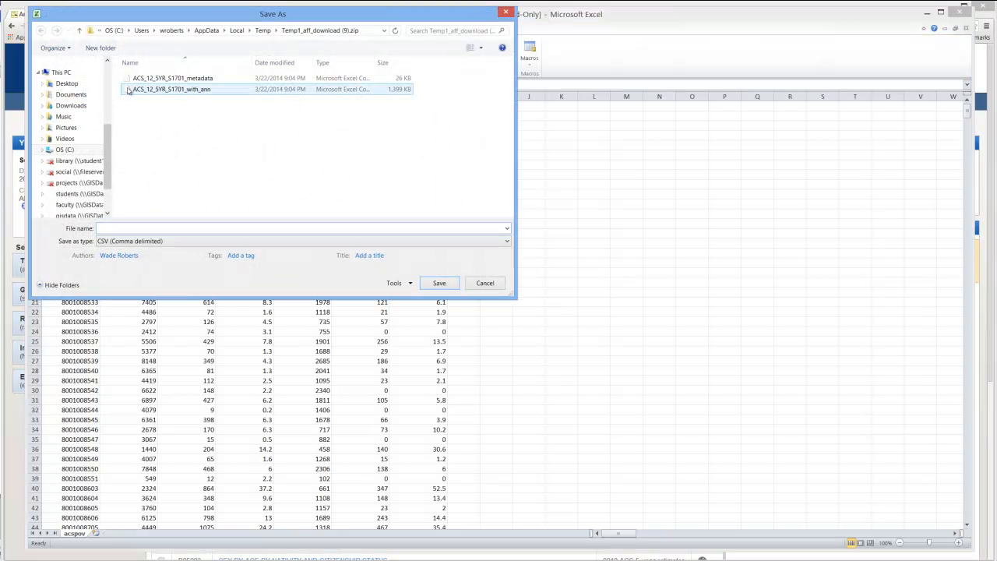
pyautogui.scroll(3)
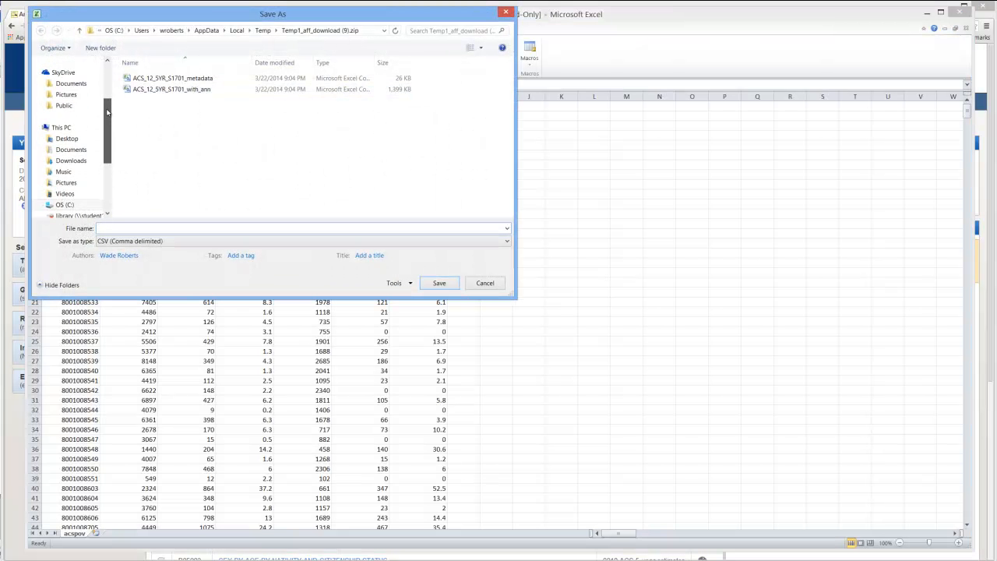
pyautogui.click(71, 116)
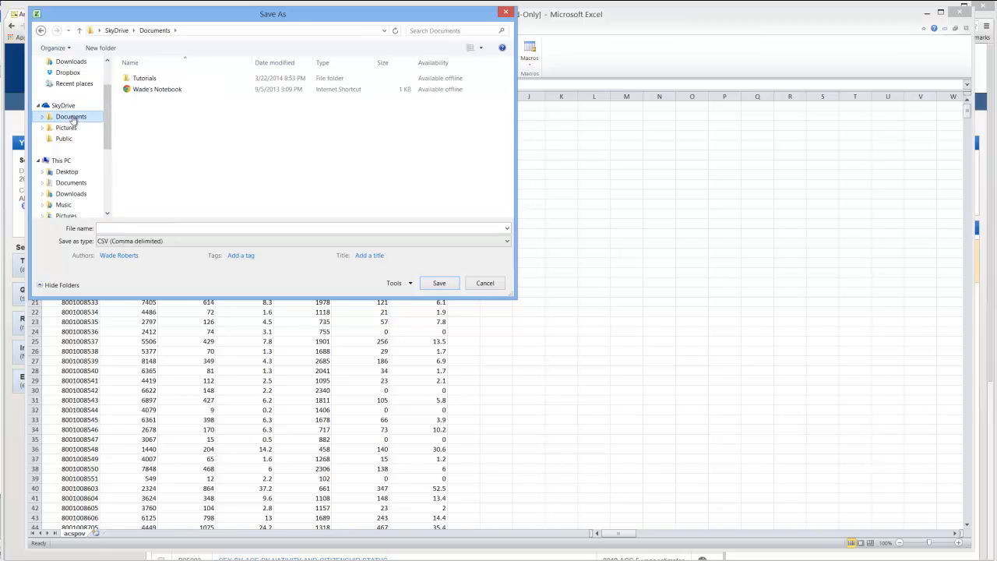
pyautogui.doubleClick(144, 78)
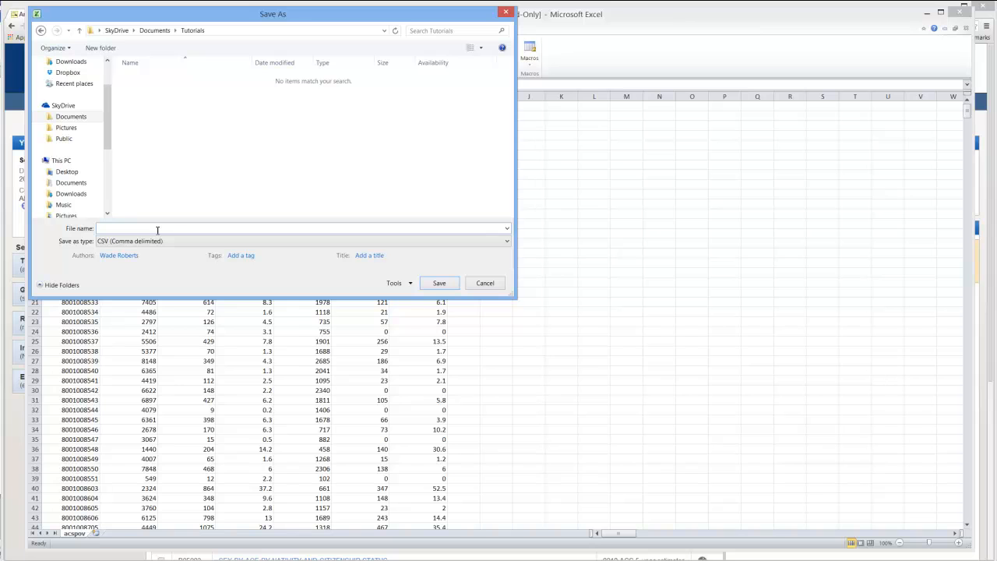
# Name the file ACSpov as an Excel 97-2003 Workbook and replace the existing copy
pyautogui.write('ACS')
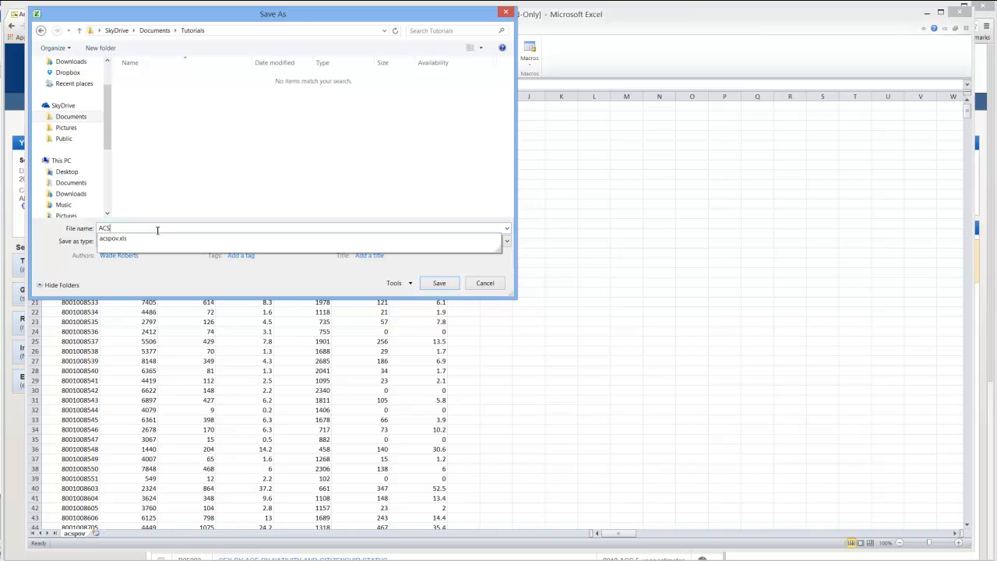
pyautogui.write('pov')
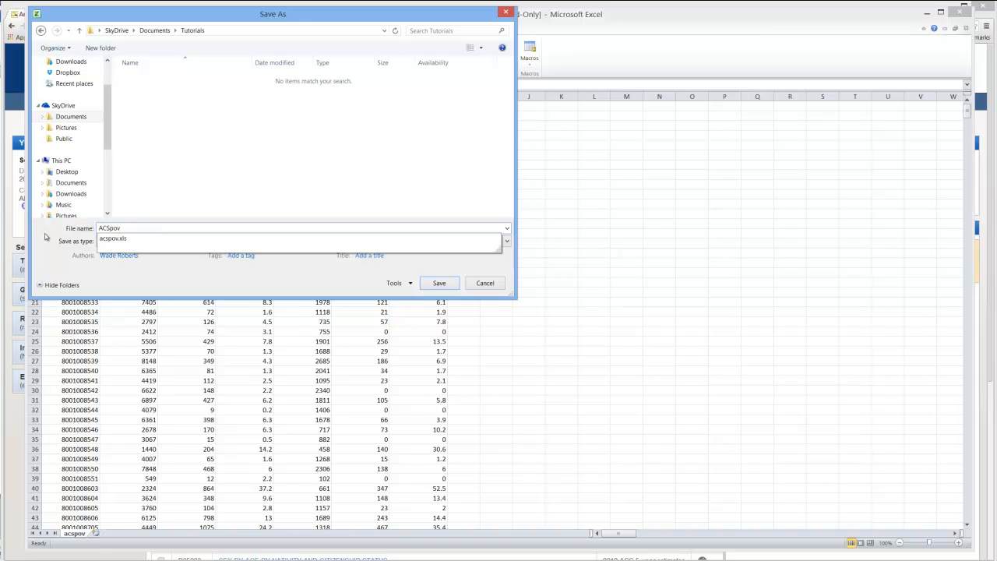
pyautogui.click(299, 240)
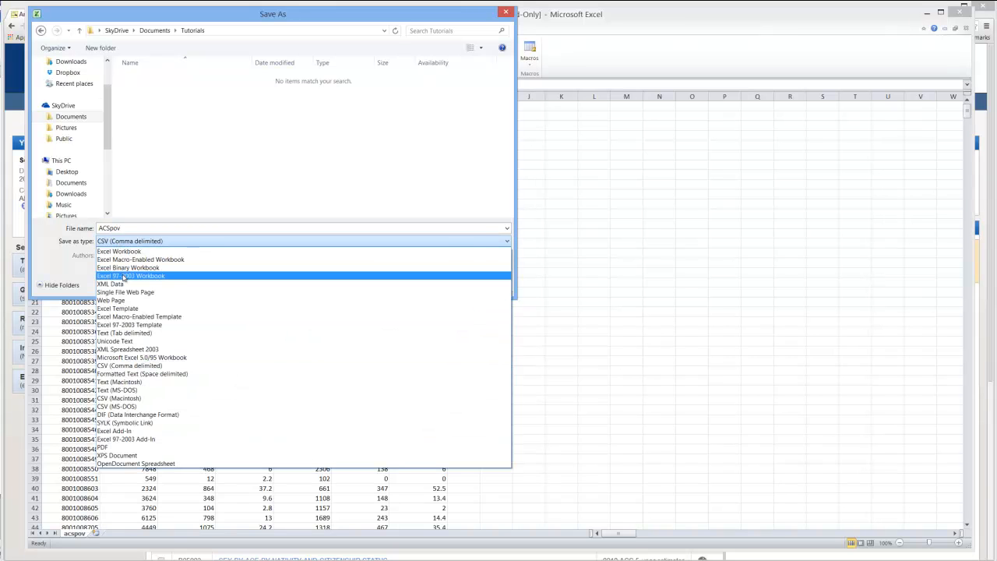
pyautogui.moveTo(164, 280)
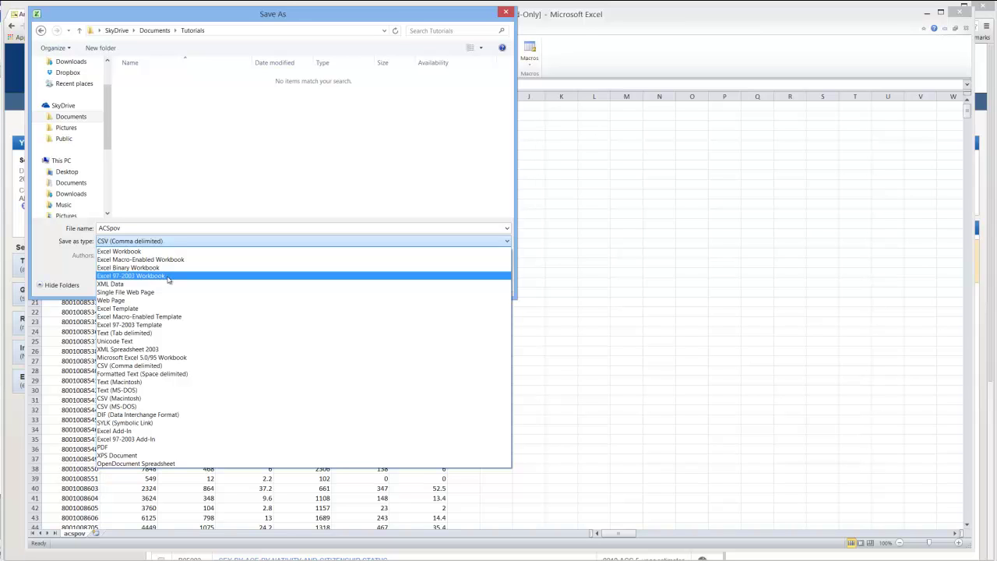
pyautogui.click(131, 276)
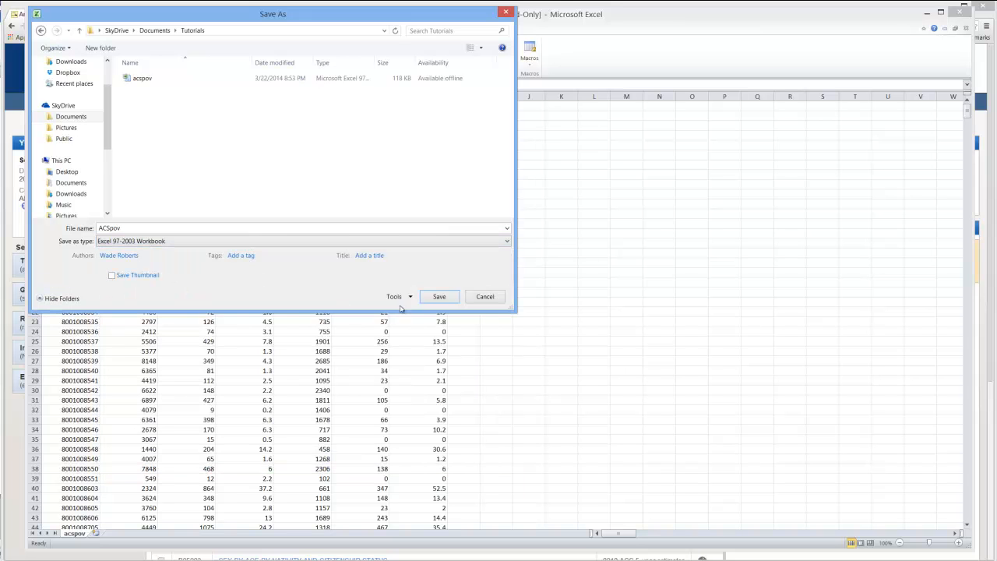
pyautogui.click(439, 296)
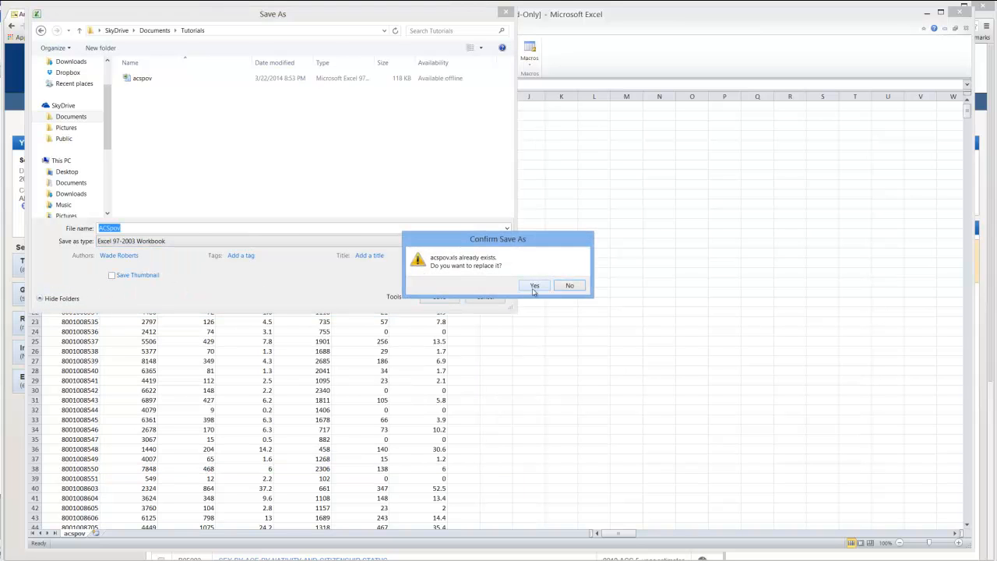
pyautogui.click(534, 285)
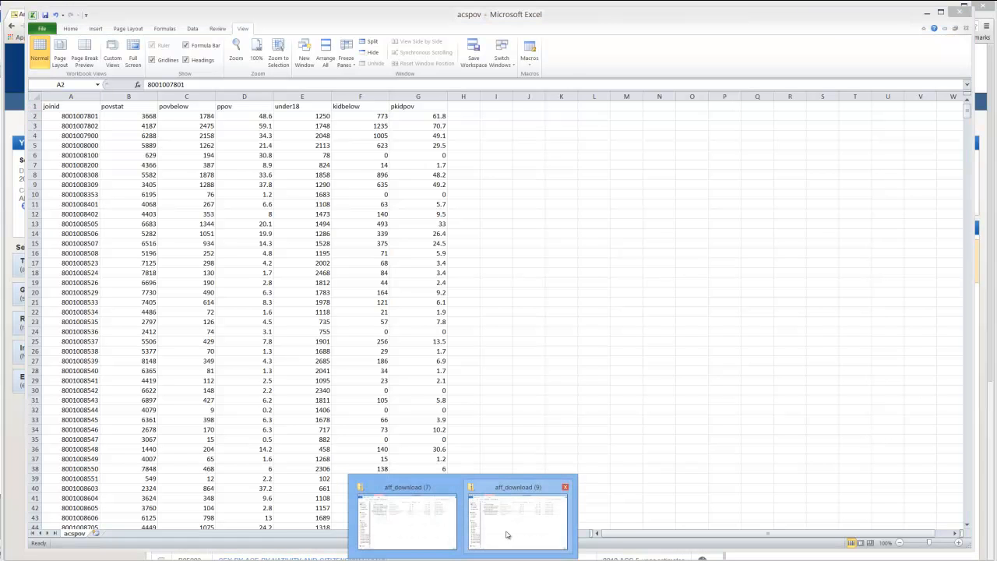
# From the aff_download folder, open the ACS_12_5YR_B03002 data file and bring up its metadata sheet
pyautogui.click(517, 520)
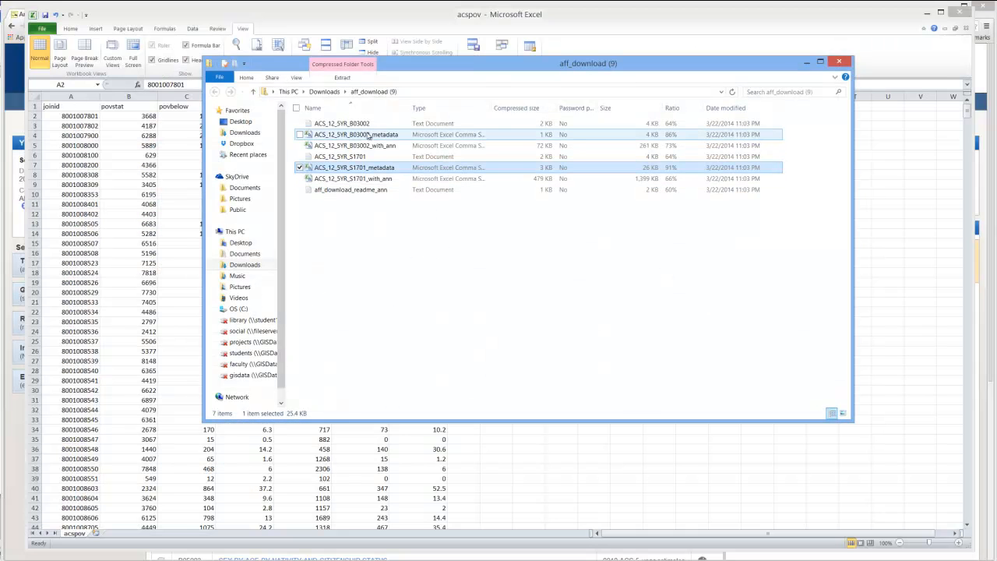
pyautogui.doubleClick(358, 147)
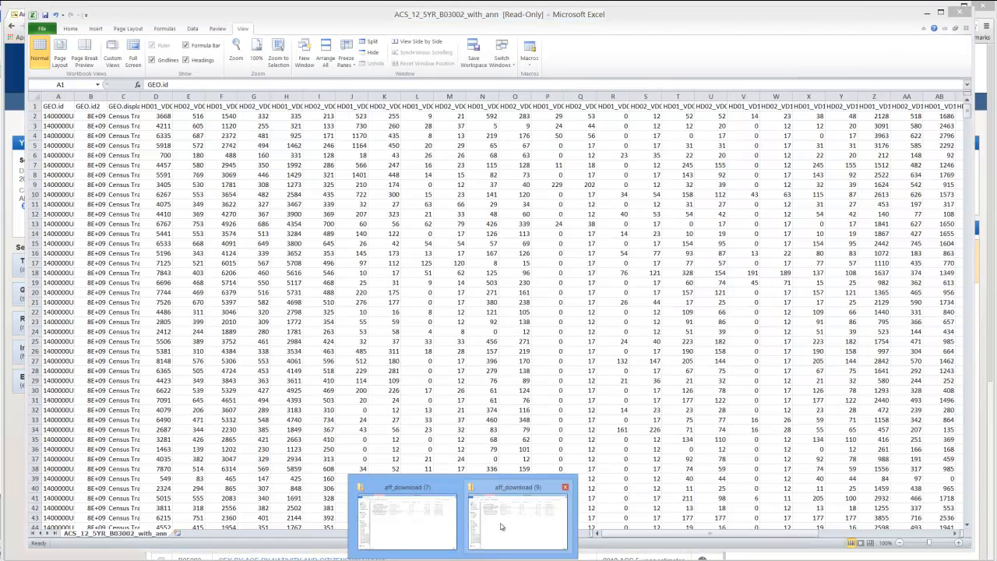
pyautogui.click(517, 517)
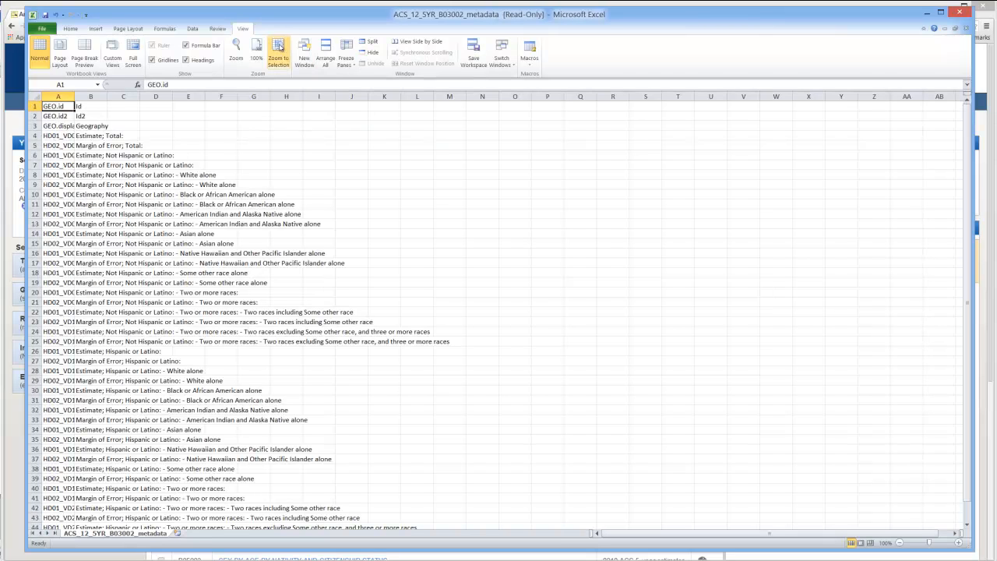
pyautogui.moveTo(417, 41)
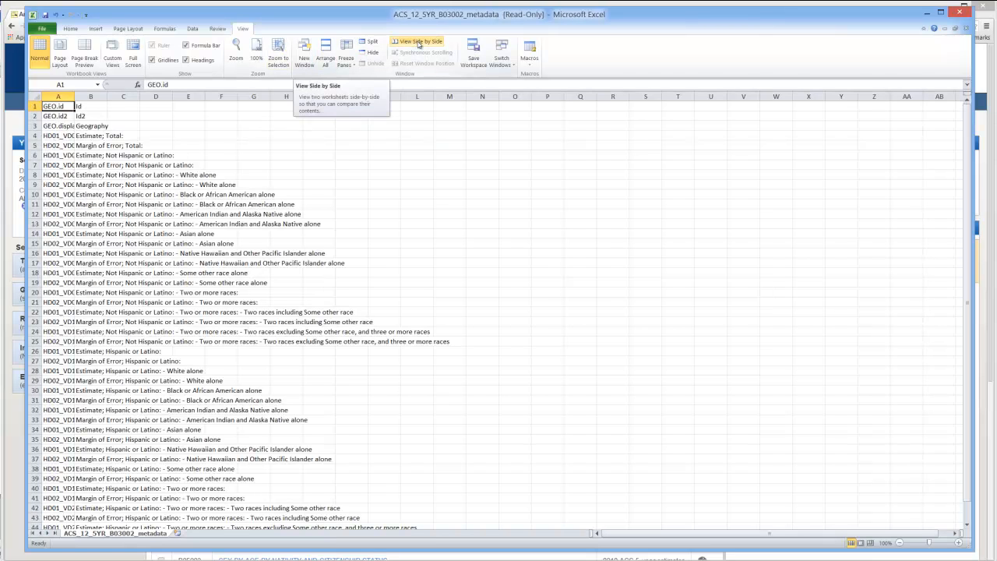
# View the B03002 metadata side by side with the B03002_with_ann data workbook
pyautogui.click(417, 41)
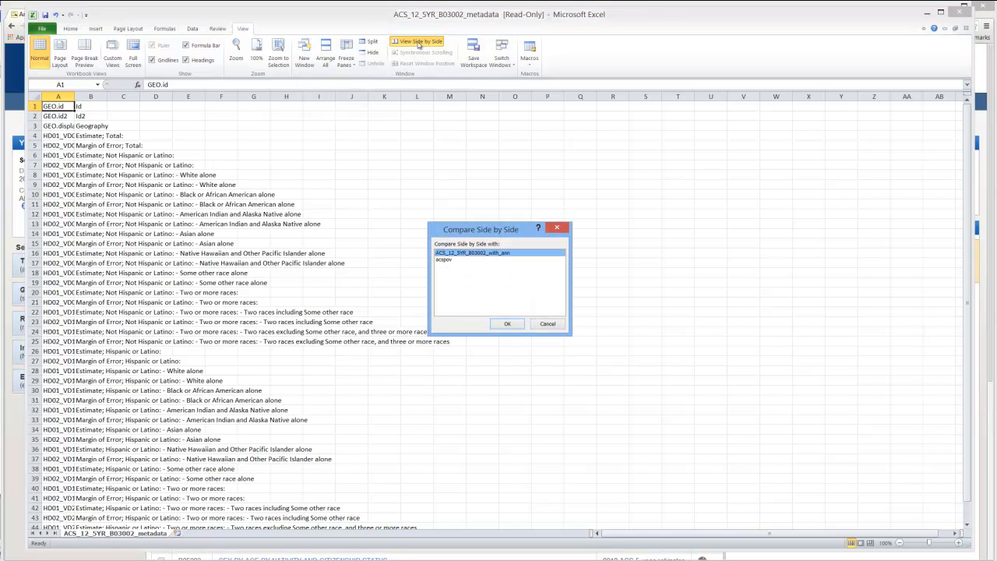
pyautogui.moveTo(497, 263)
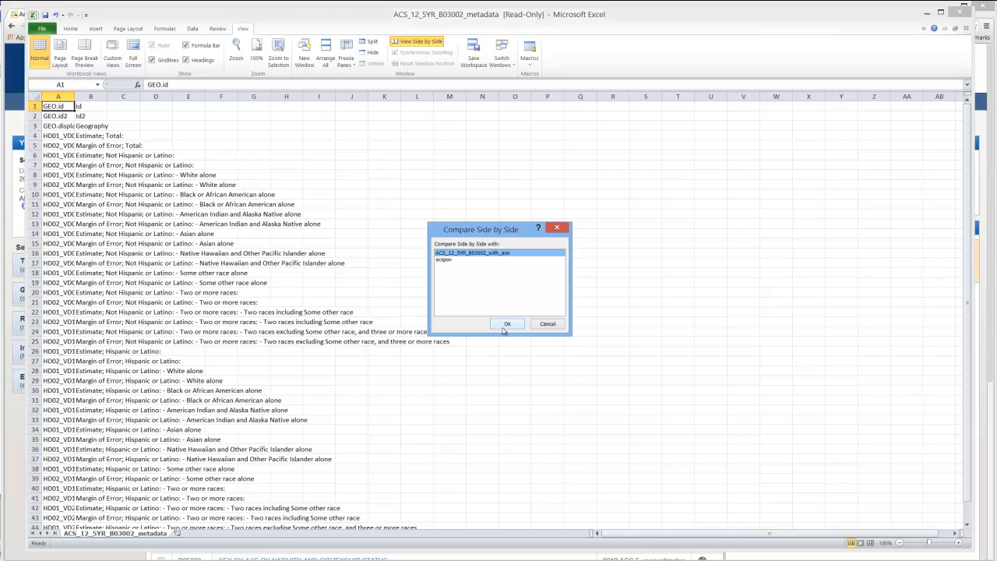
pyautogui.click(508, 323)
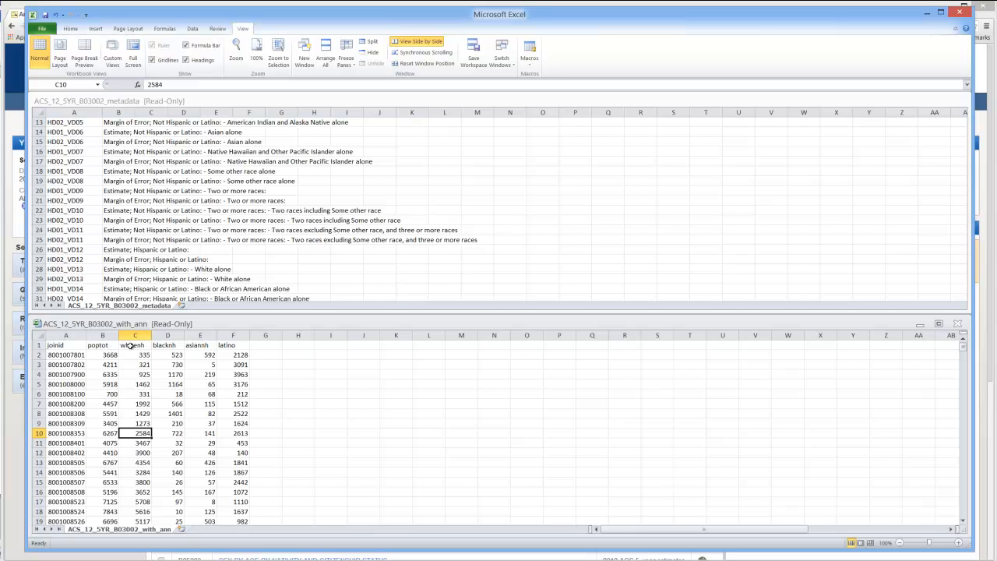
pyautogui.moveTo(195, 346)
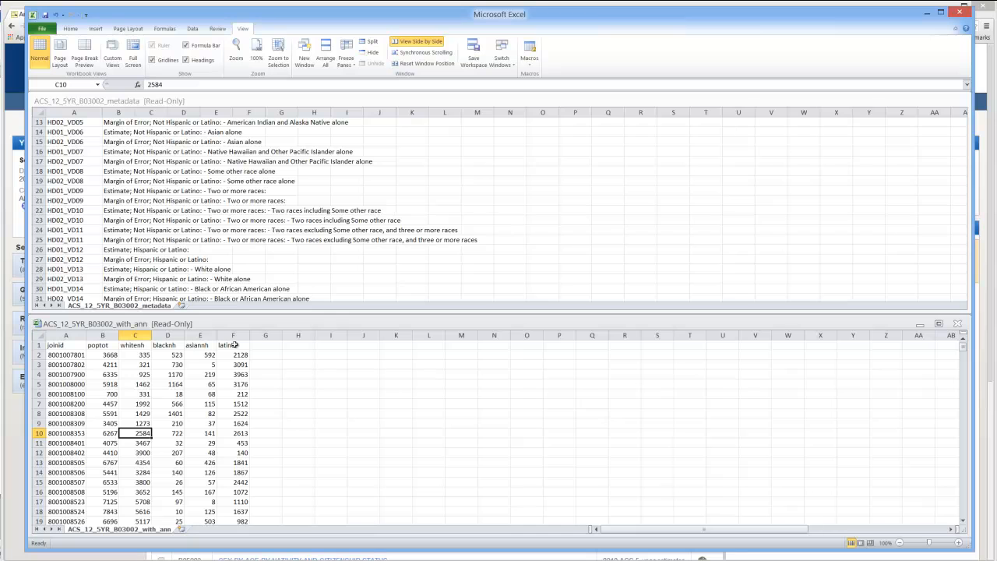
pyautogui.moveTo(828, 109)
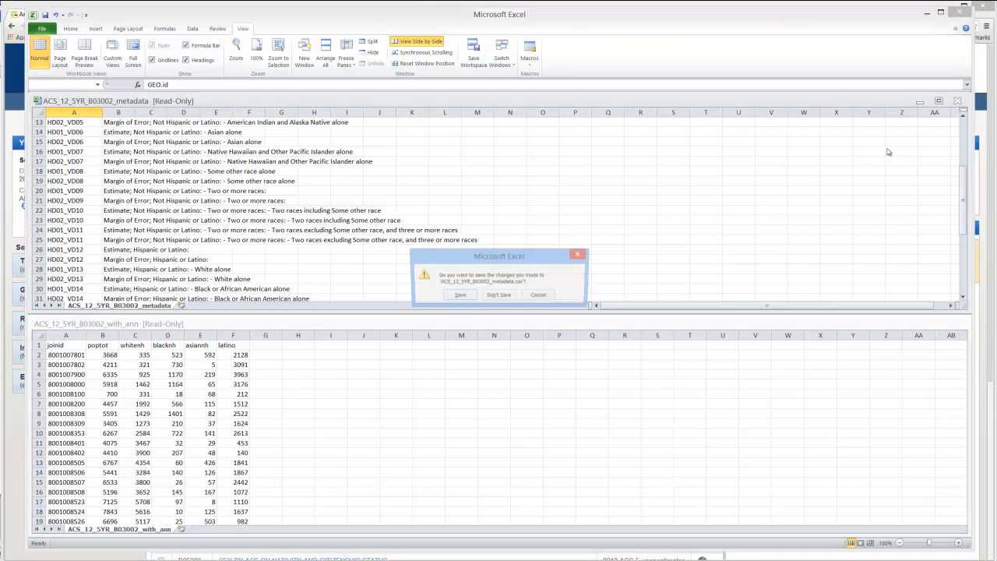
# Discard the metadata changes, then copy columns A–F of the race/ethnicity data table
pyautogui.click(499, 294)
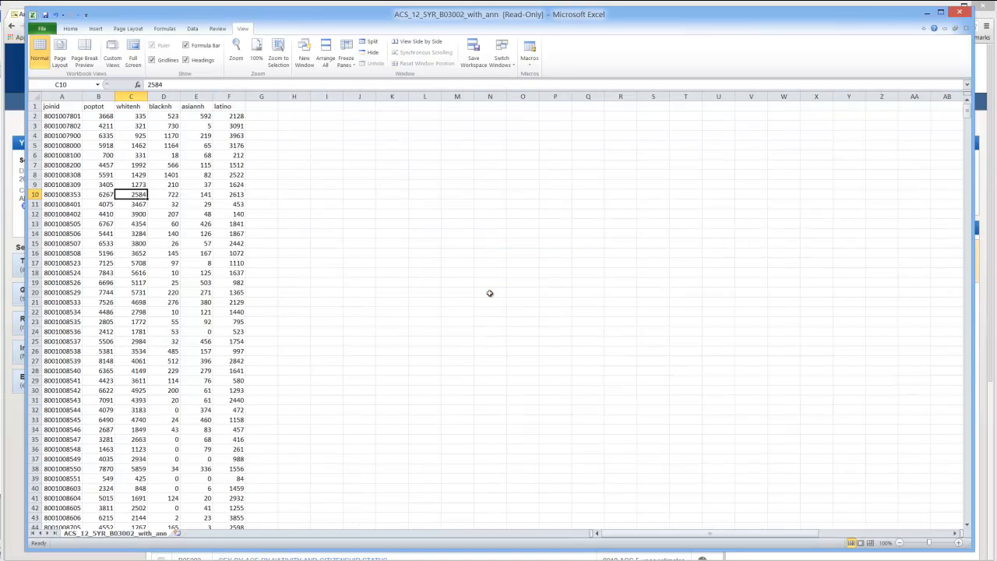
pyautogui.moveTo(145, 278)
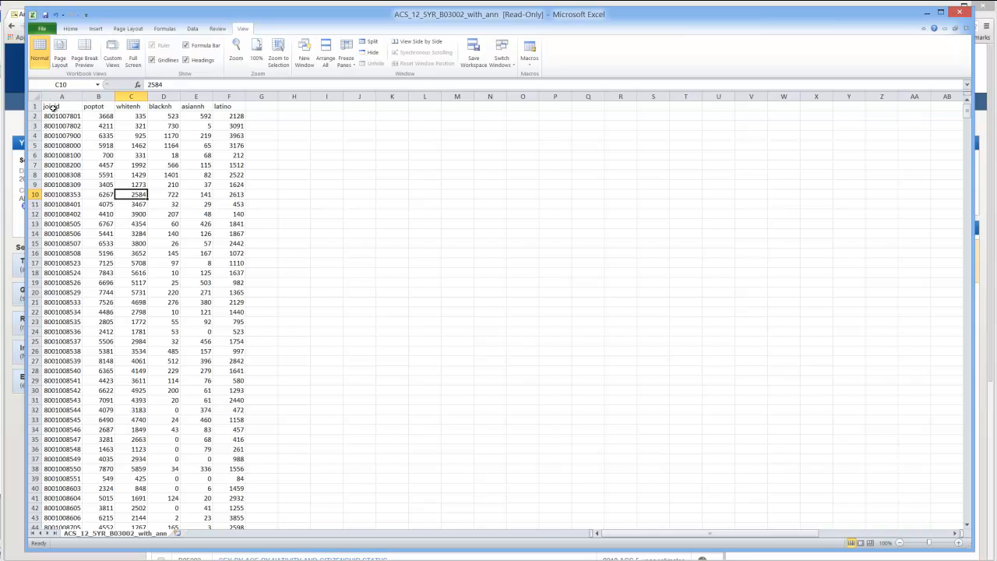
pyautogui.moveTo(49, 106); pyautogui.dragTo(197, 115)
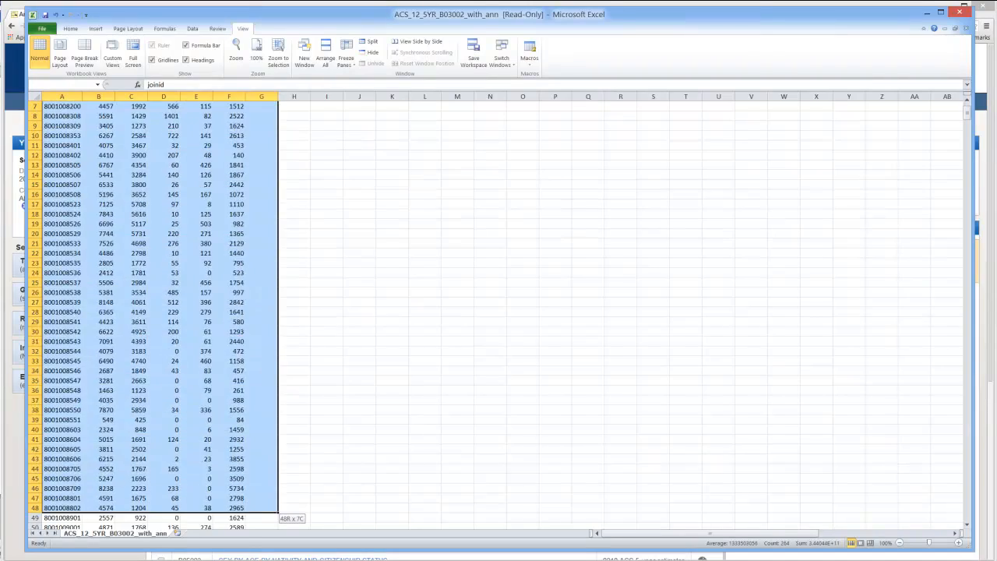
pyautogui.scroll(-3)
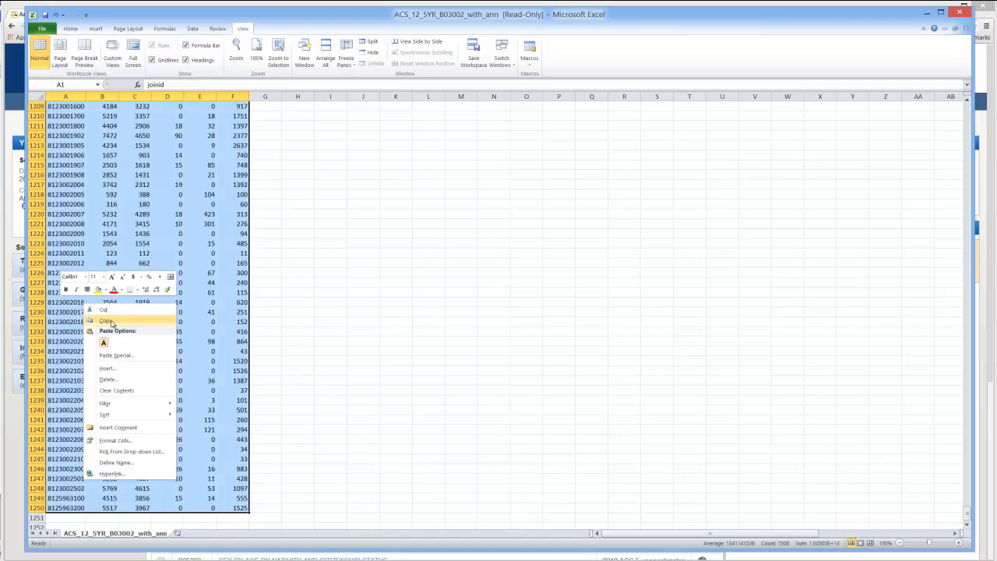
pyautogui.click(106, 321)
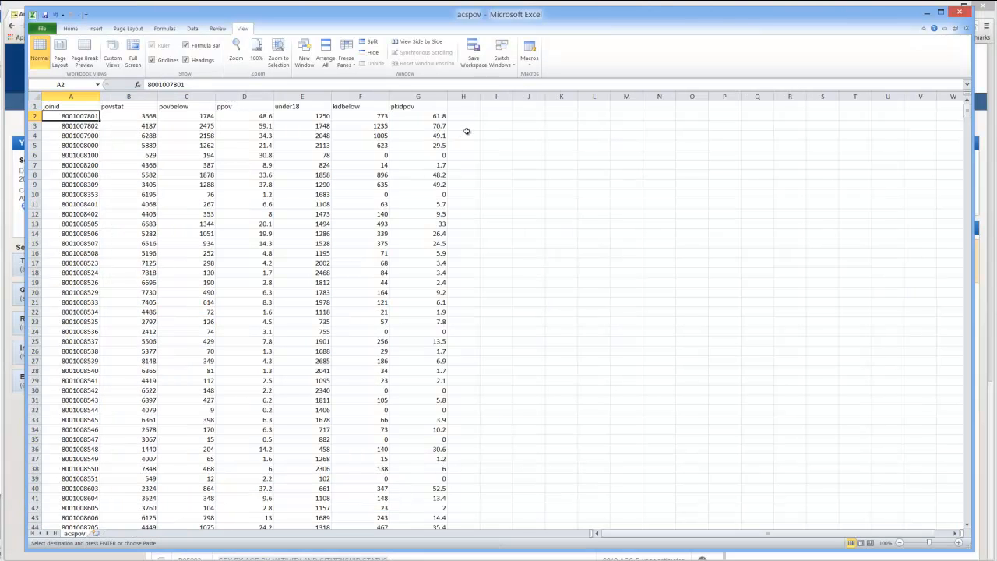
# Paste the race/ethnicity columns at H1 in acspov and start deleting the duplicate joinid column H
pyautogui.click(462, 106)
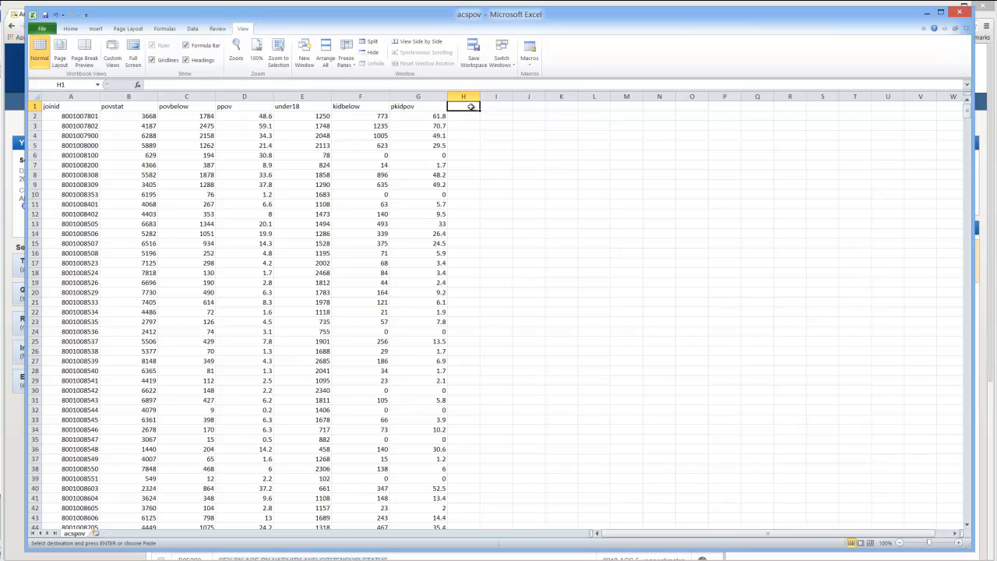
pyautogui.rightClick(464, 106)
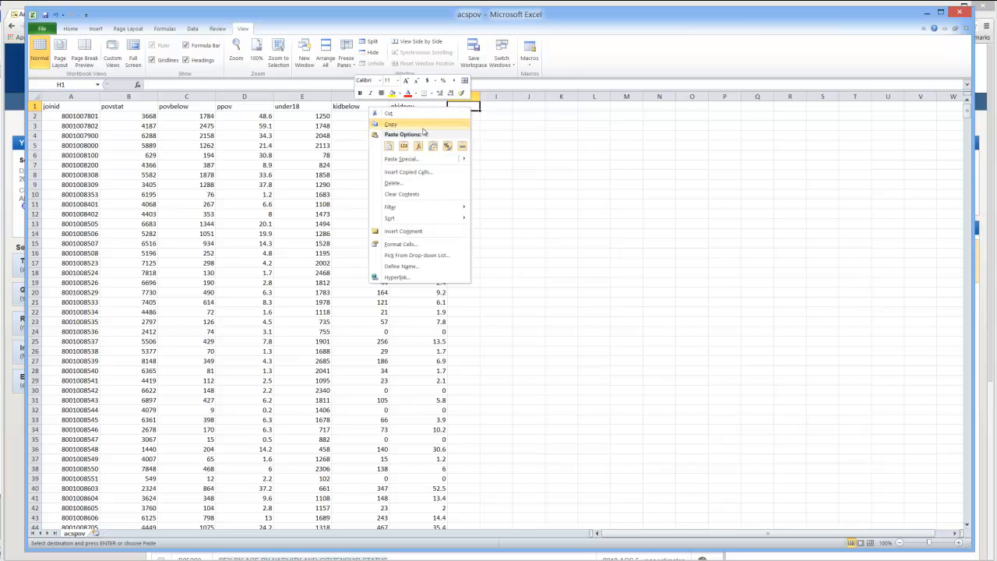
pyautogui.click(390, 147)
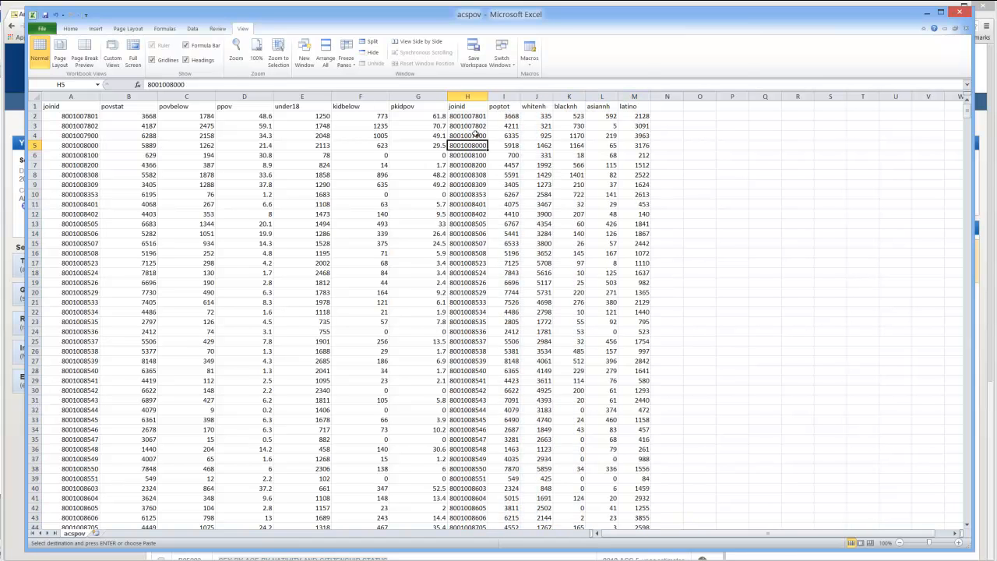
pyautogui.moveTo(358, 161)
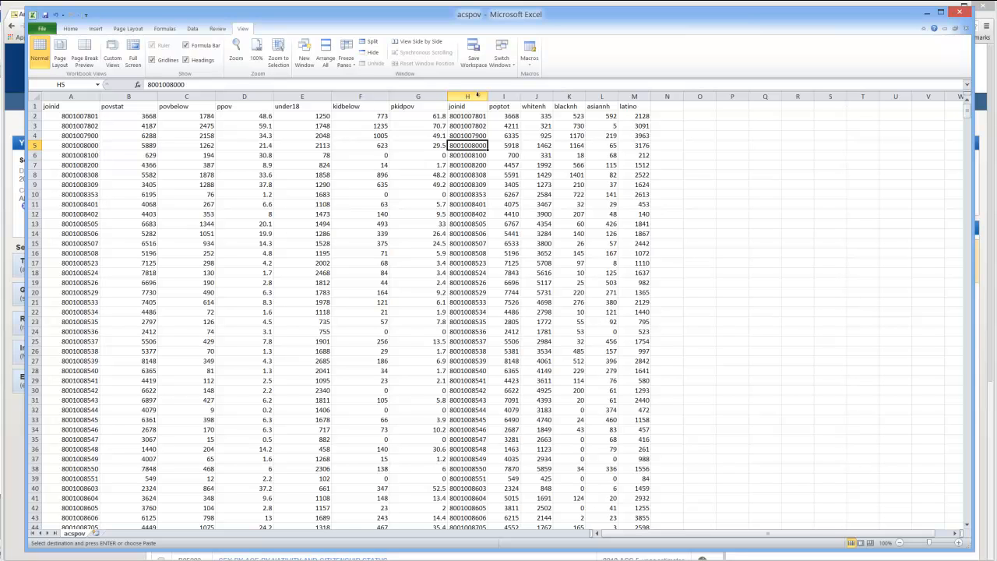
pyautogui.rightClick(467, 106)
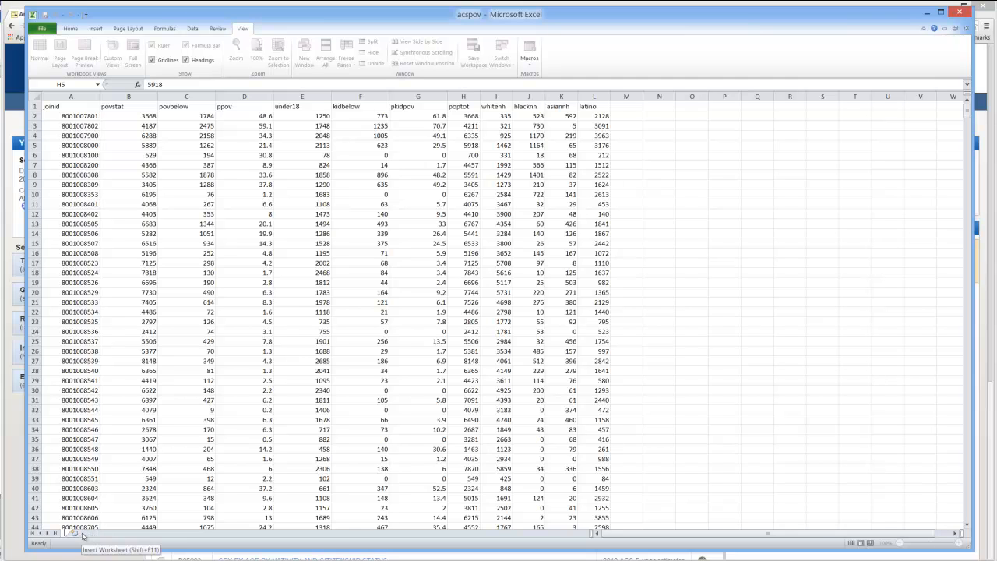
# Save the merged sheet as a new Excel 97-2003 workbook named ACSdem
pyautogui.click(71, 533)
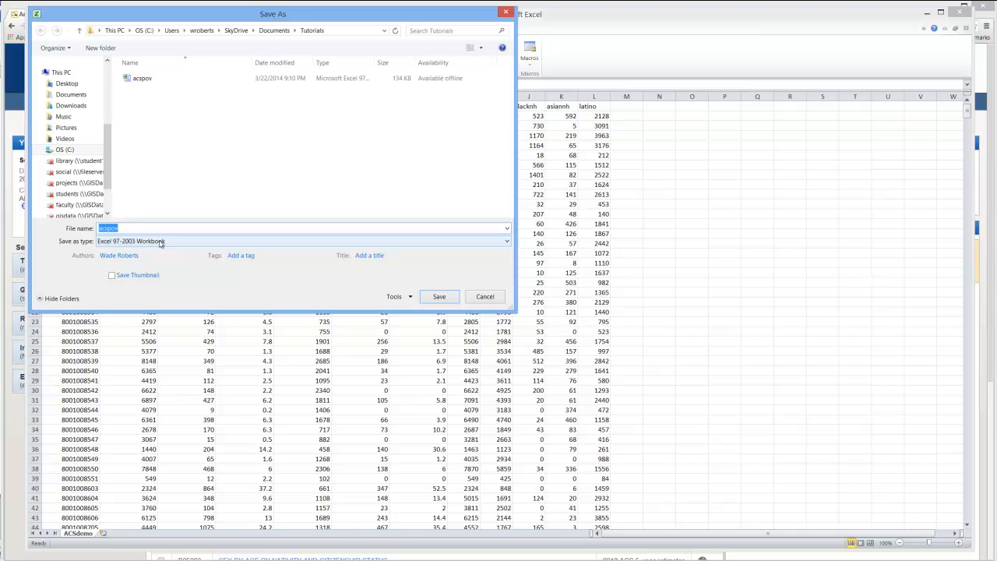
pyautogui.click(133, 228)
pyautogui.write('ACSdem')
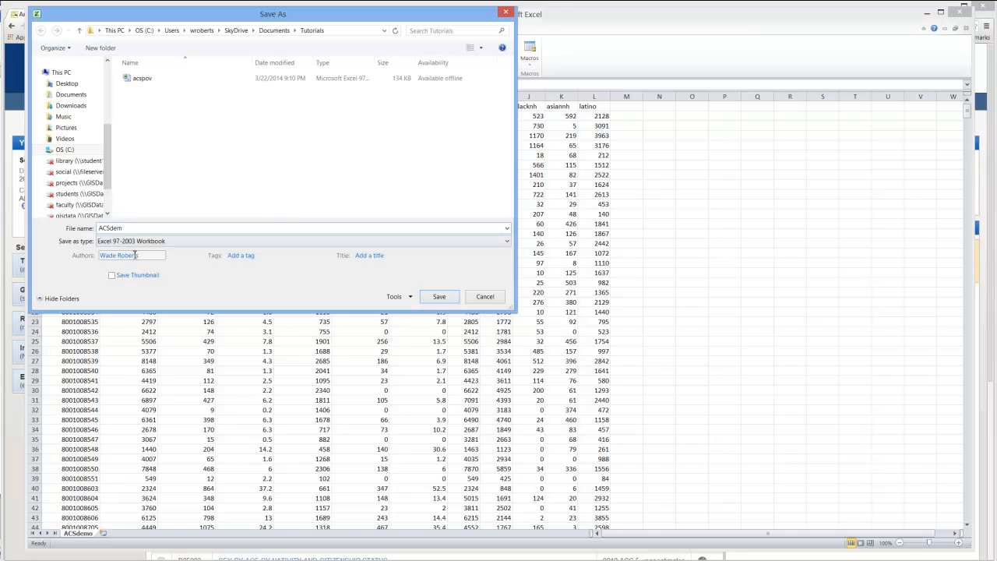
pyautogui.click(440, 296)
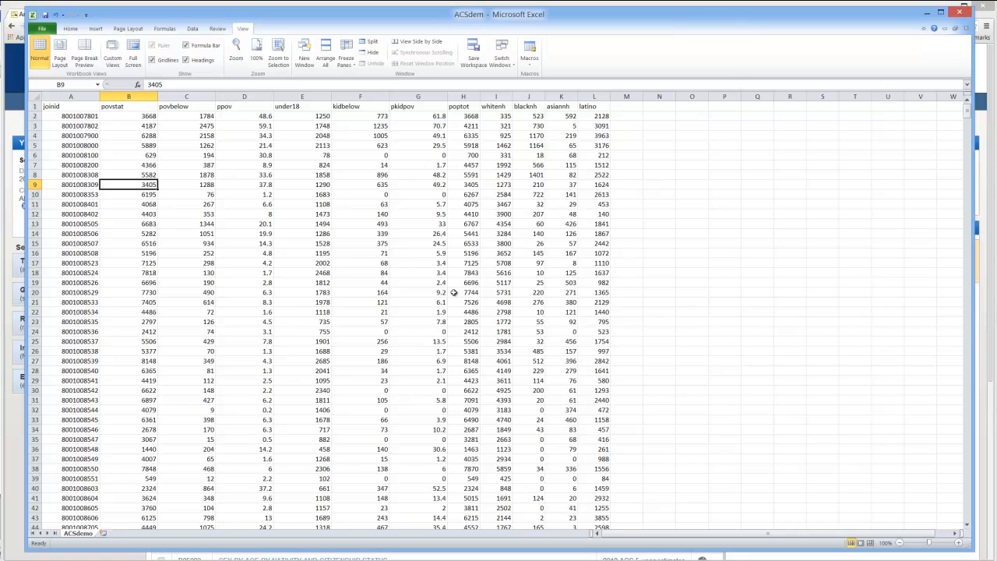
pyautogui.moveTo(687, 181)
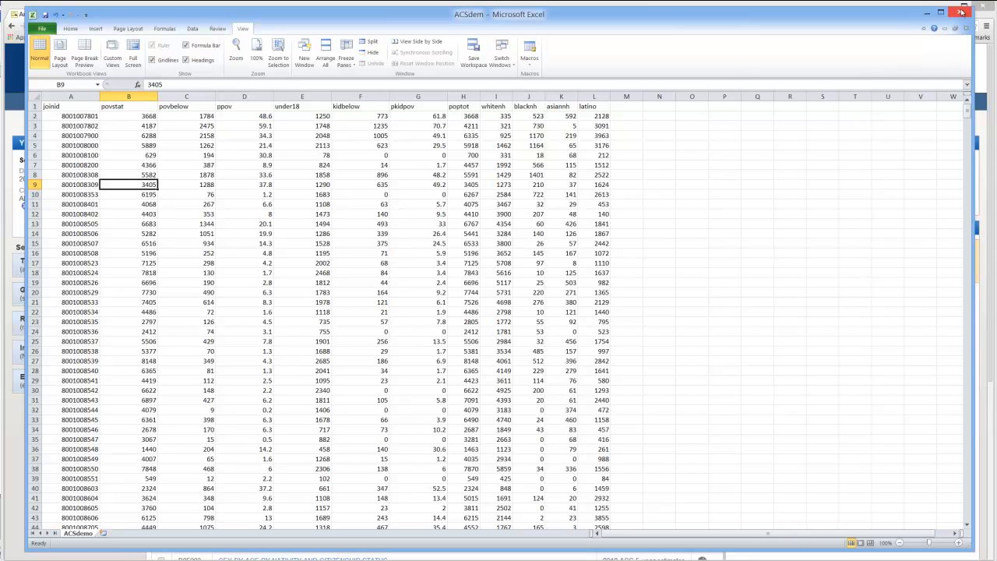
pyautogui.moveTo(961, 13)
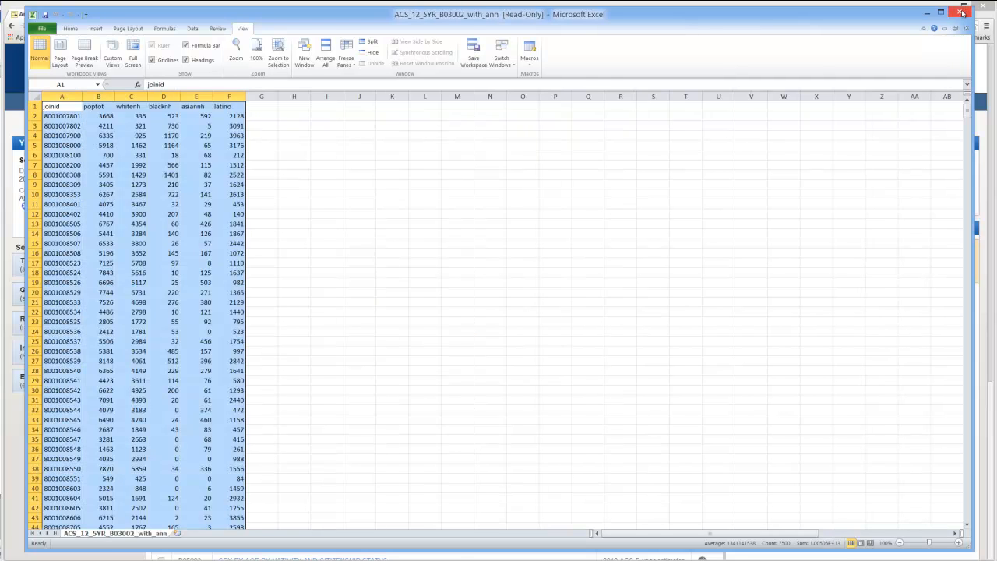
# Close the ACS_12_5YR_B03002_with_ann workbook without saving its changes
pyautogui.click(961, 15)
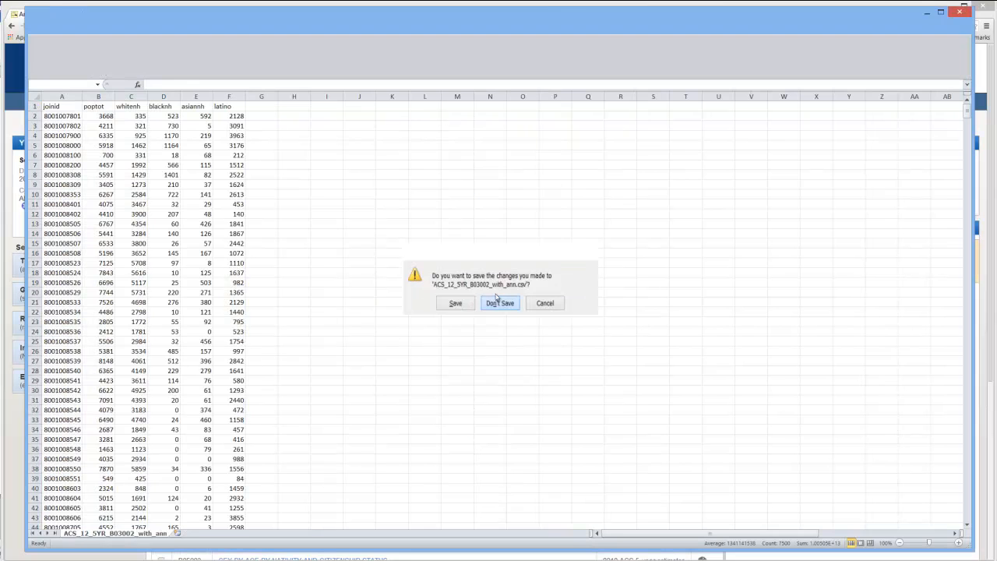
pyautogui.click(500, 302)
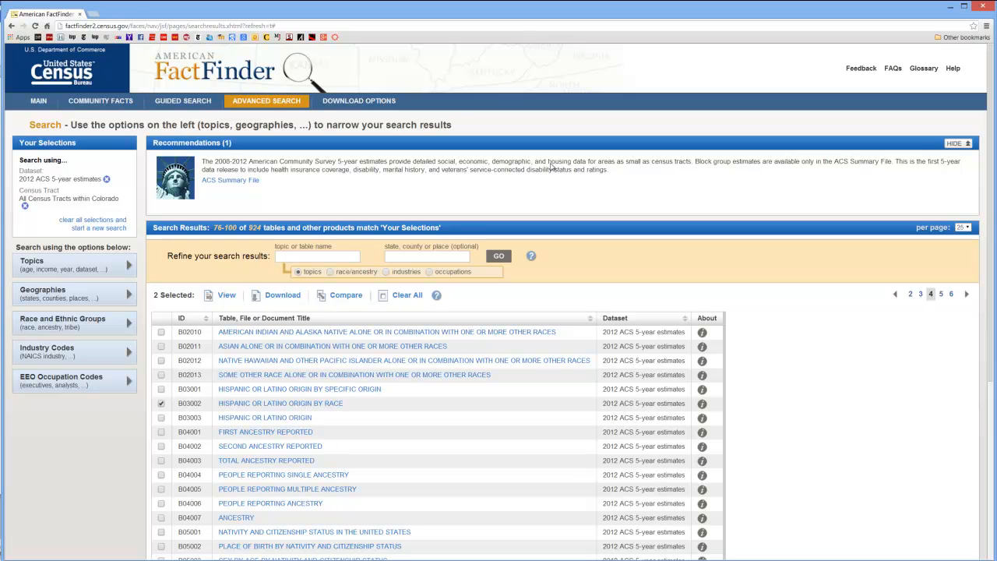
pyautogui.moveTo(629, 293)
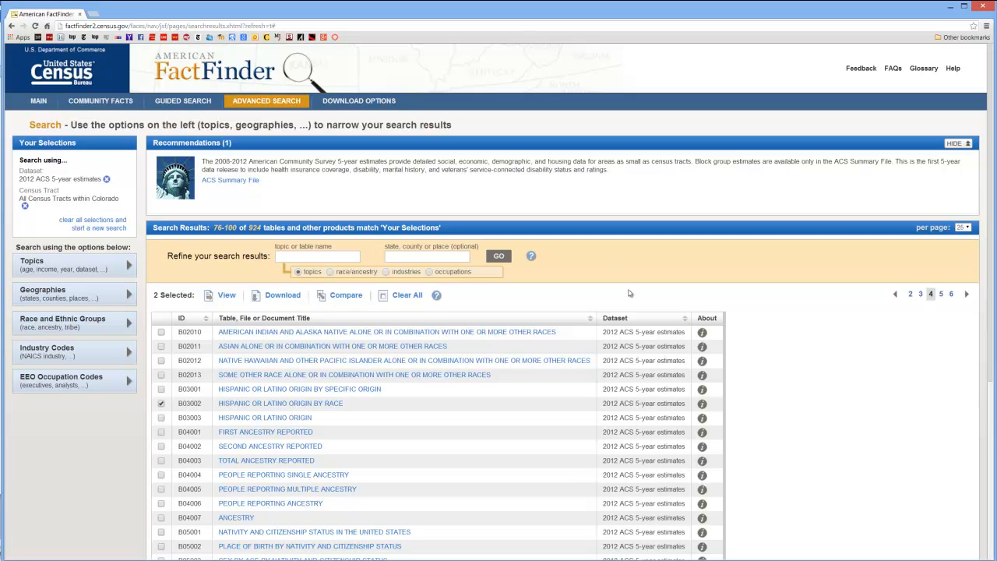